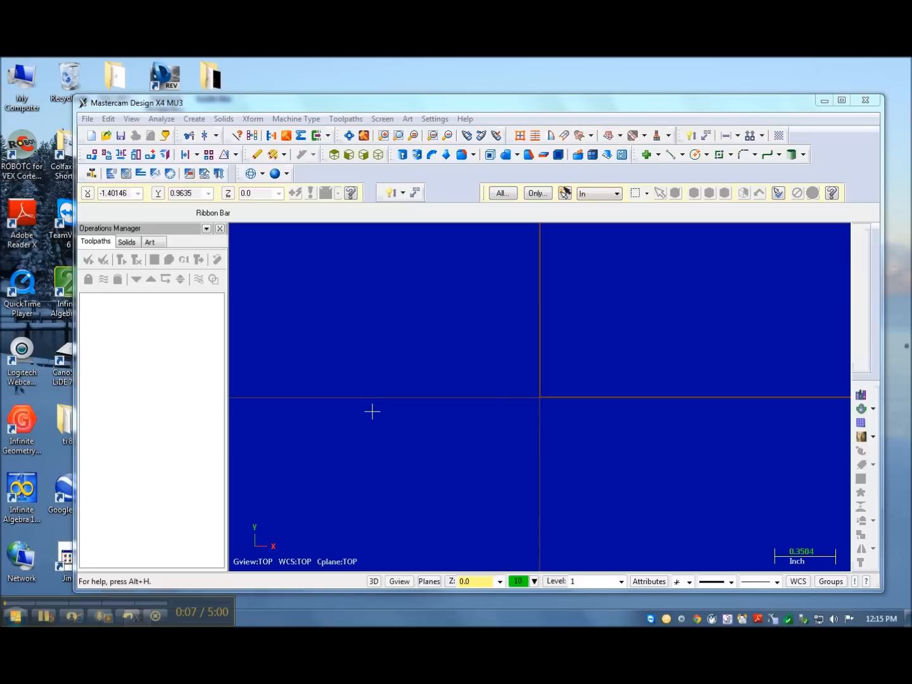
pyautogui.moveTo(380, 385)
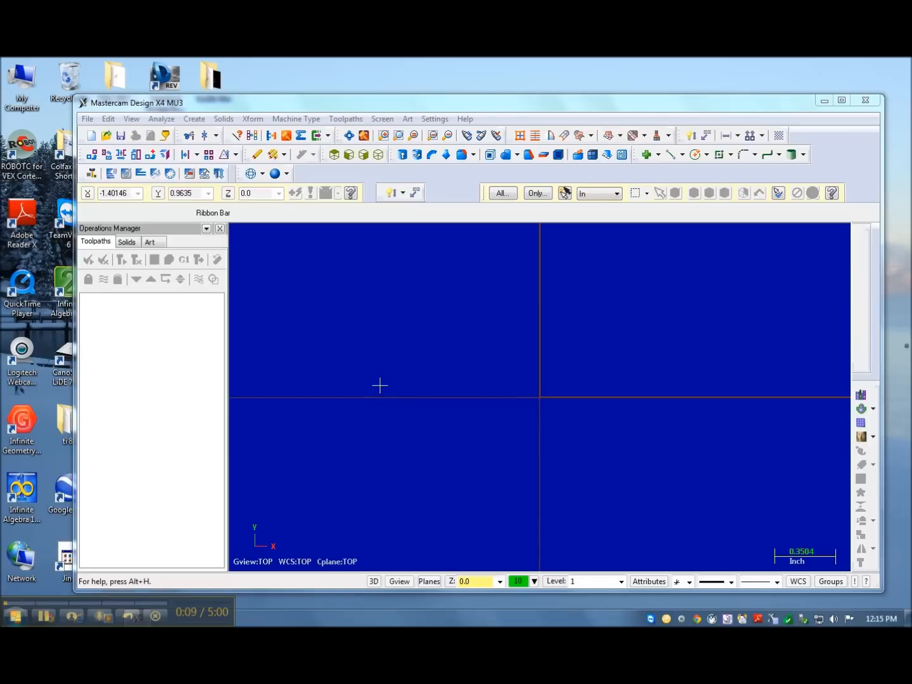
pyautogui.moveTo(390, 351)
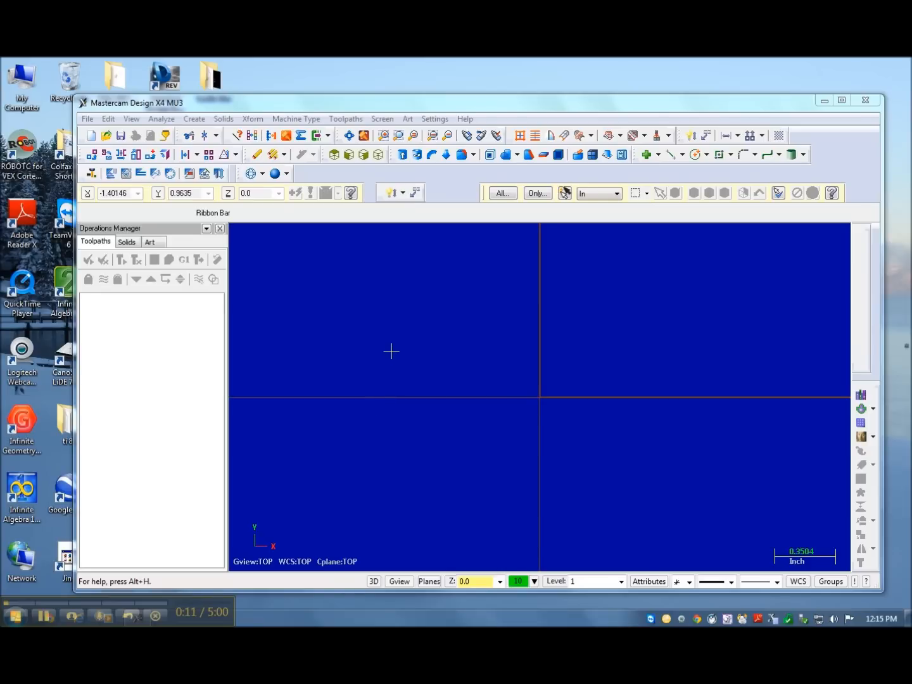
pyautogui.moveTo(387, 340)
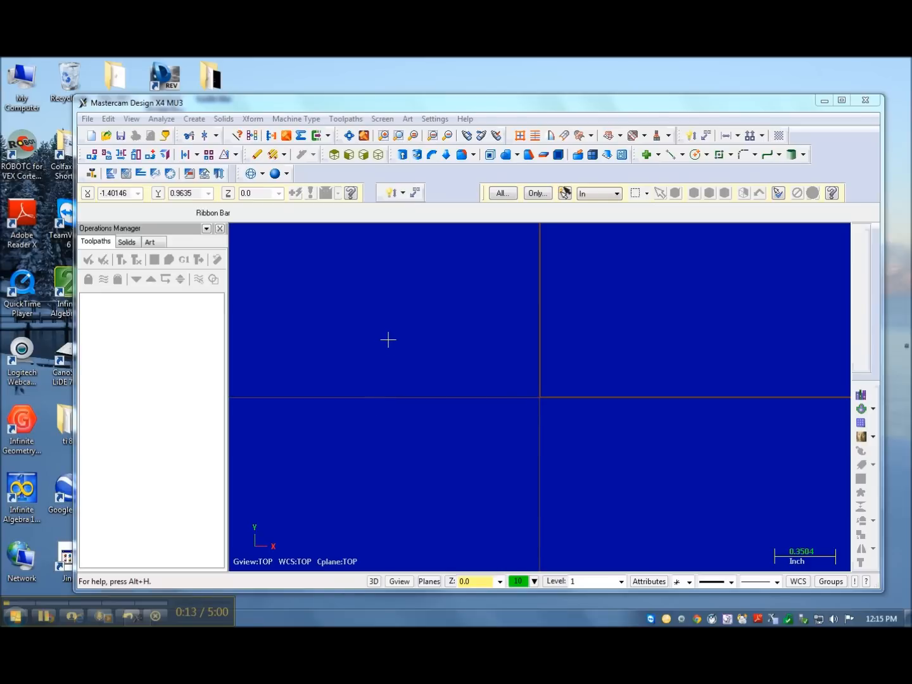
pyautogui.moveTo(347, 307)
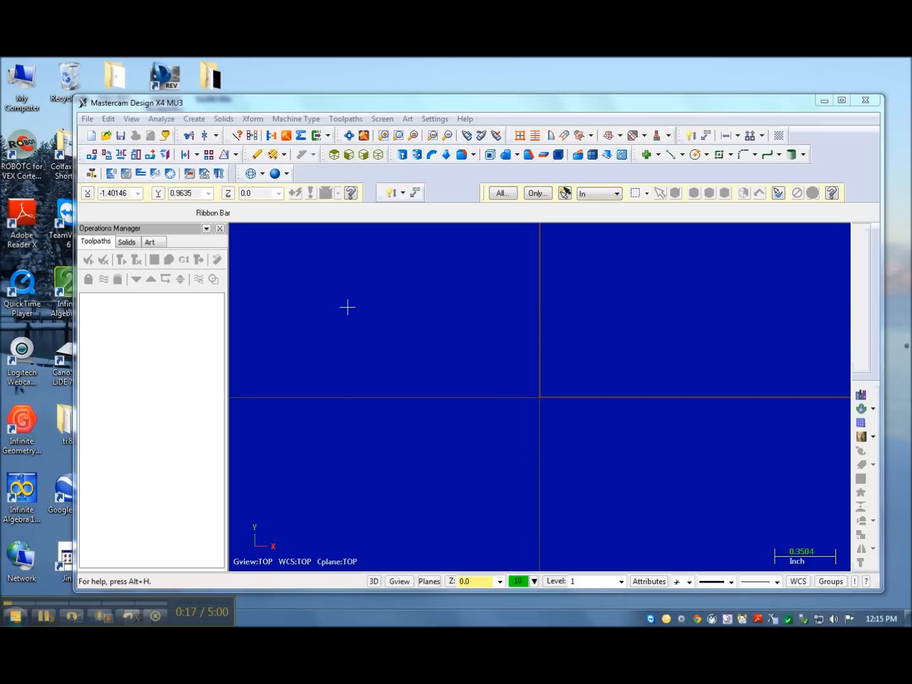
pyautogui.moveTo(319, 307)
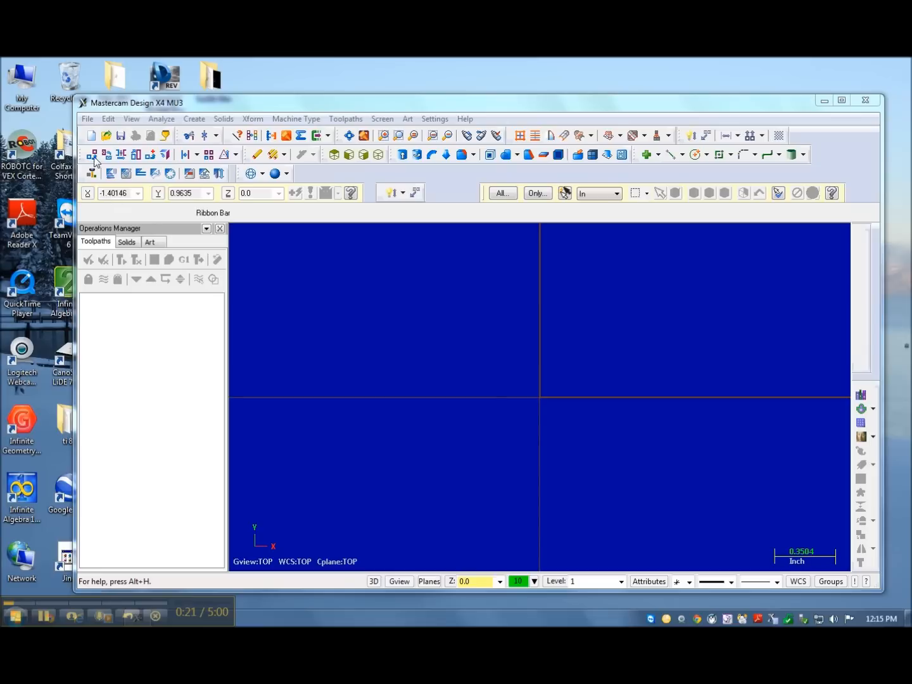
# - Browse the Open dialog to the Tackle Box folder on the Staff drive's user folder
pyautogui.click(86, 118)
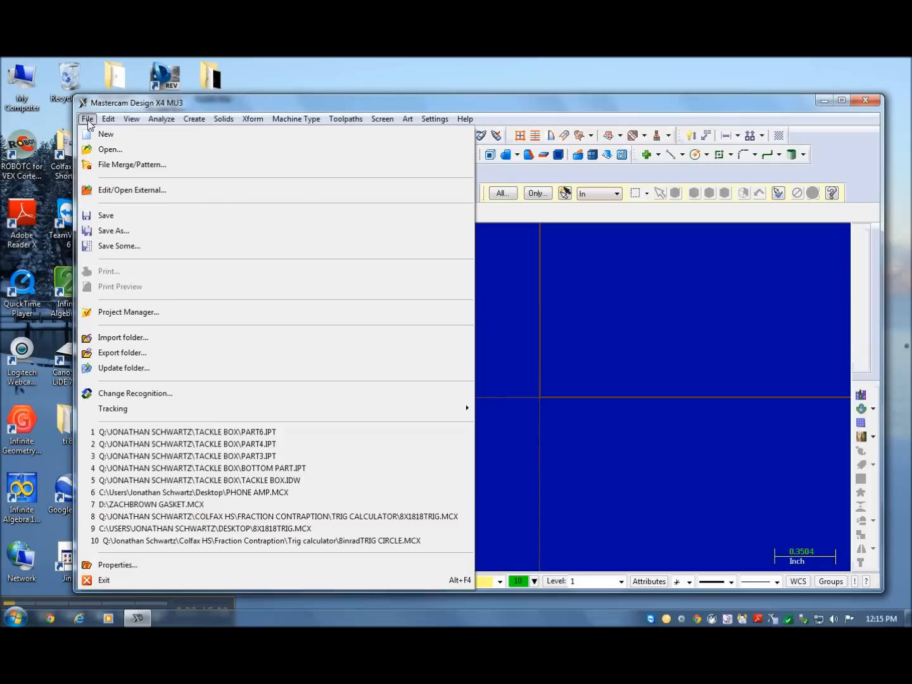
pyautogui.click(109, 149)
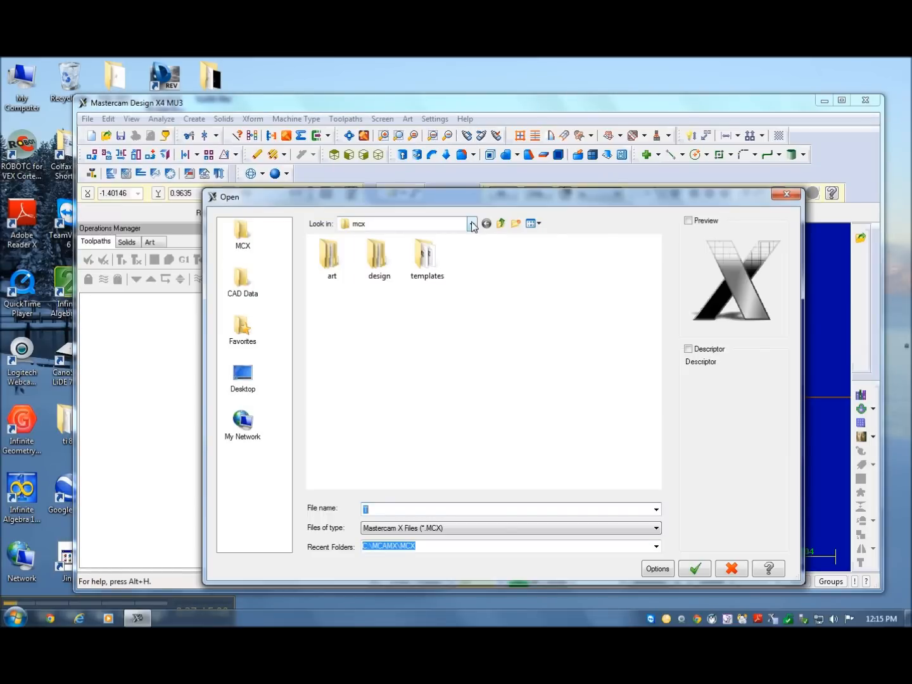
pyautogui.click(471, 223)
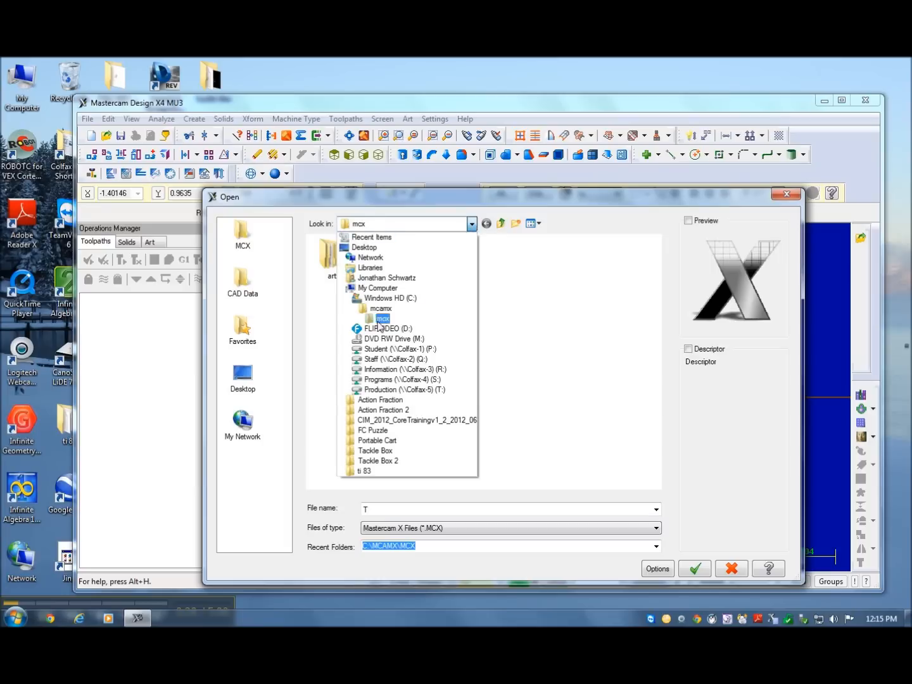
pyautogui.click(395, 360)
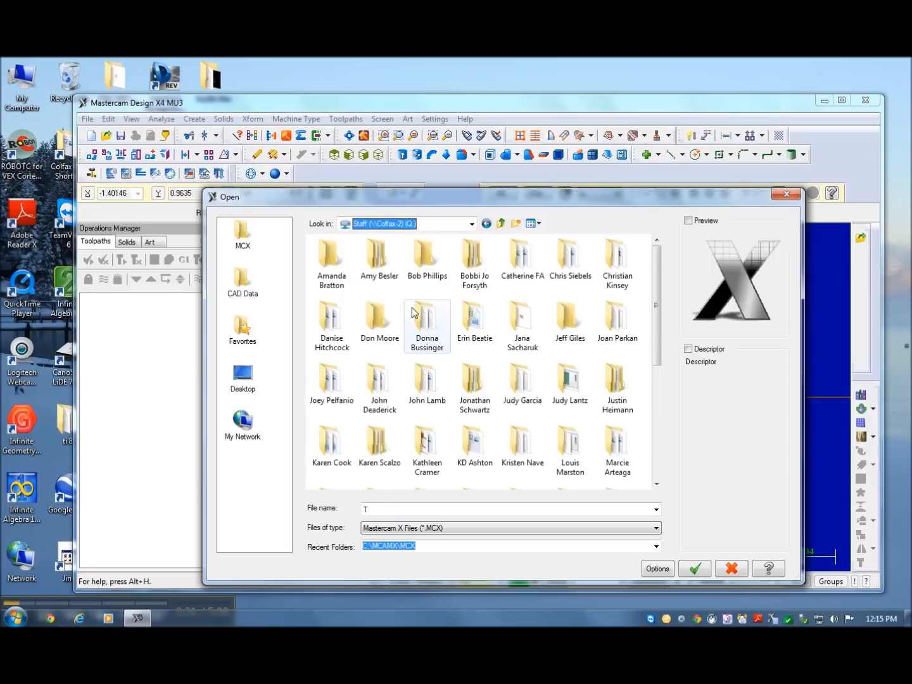
pyautogui.doubleClick(473, 377)
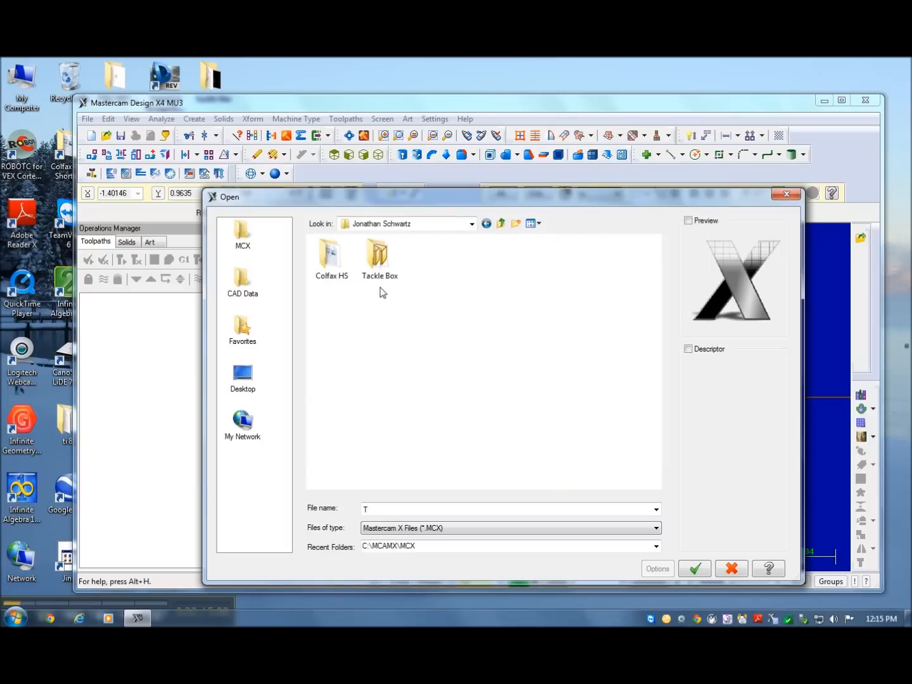
pyautogui.doubleClick(377, 253)
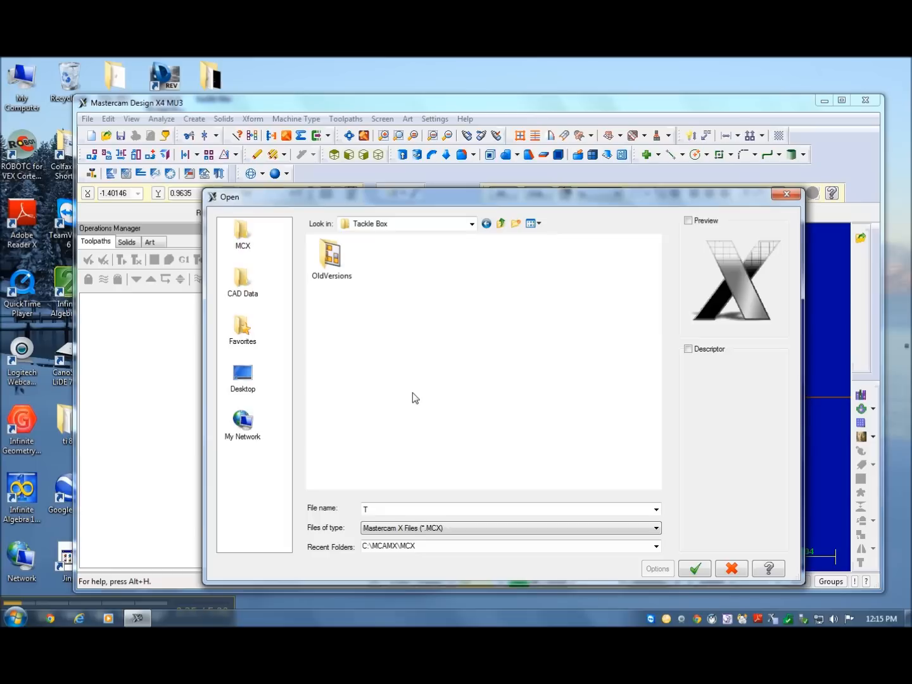
# - Show files of every type and open the Part6 file
pyautogui.click(654, 528)
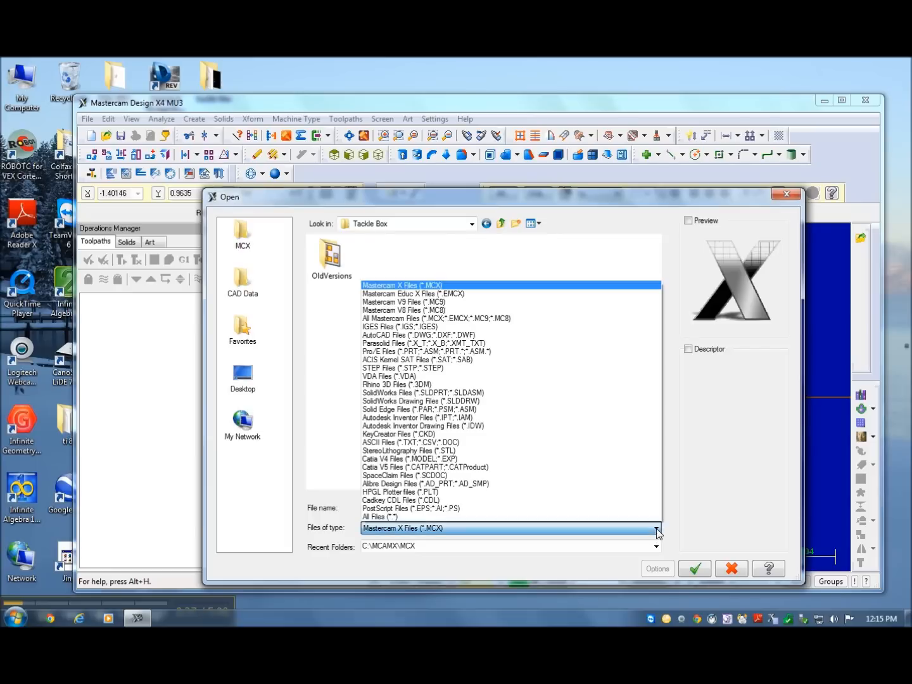
pyautogui.click(377, 517)
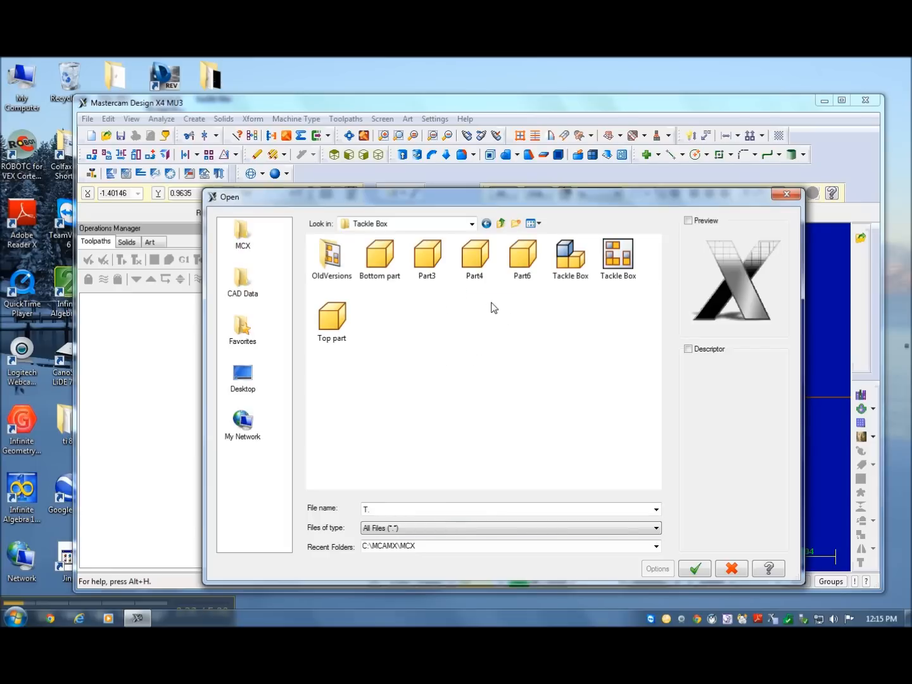
pyautogui.doubleClick(521, 254)
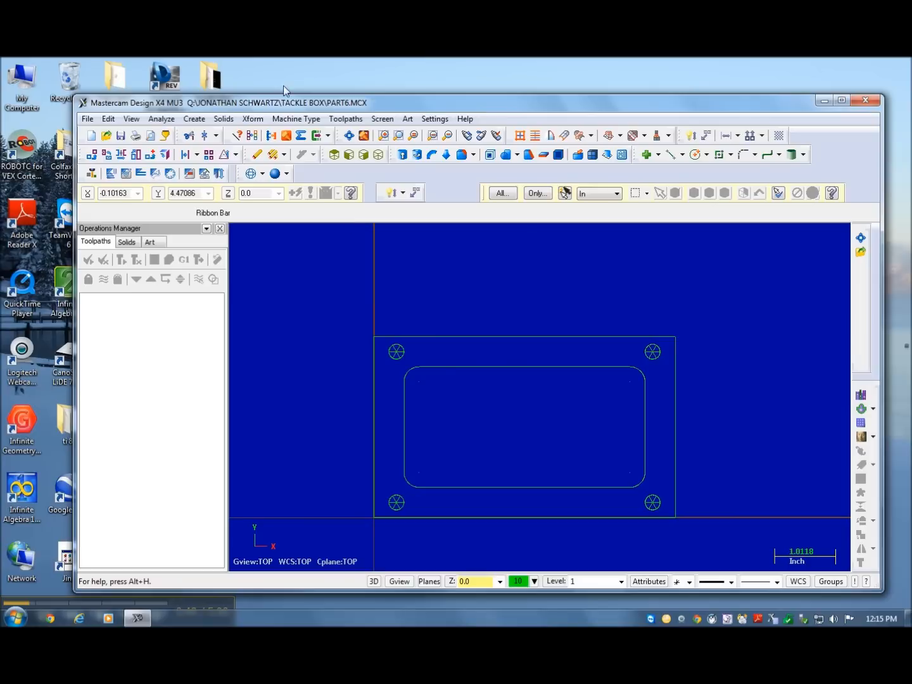
pyautogui.moveTo(291, 121)
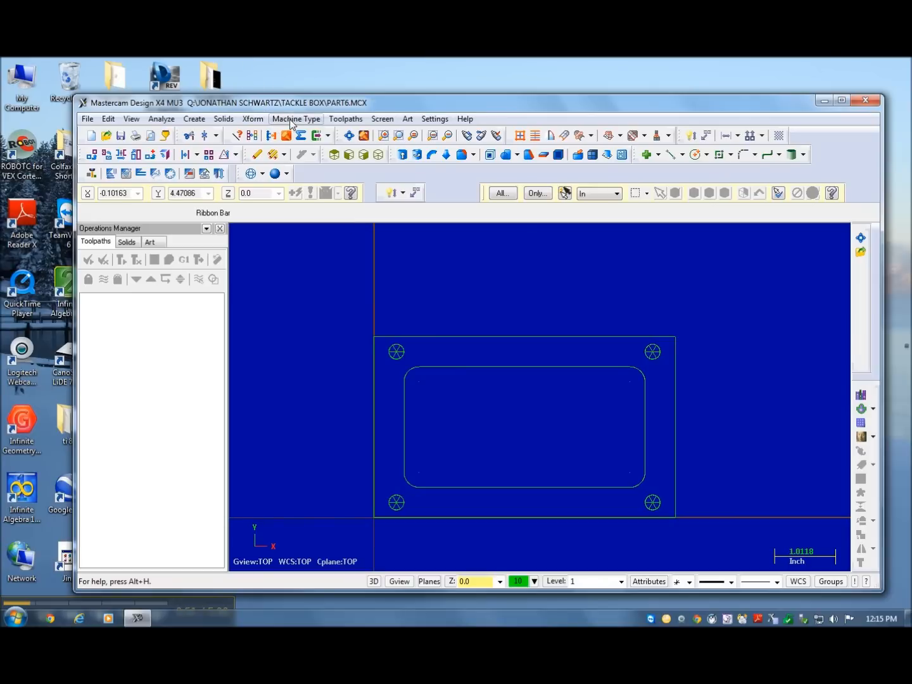
# - Choose the Techno Servo router and set up a 12 x 4 x 0.75 inch stock
pyautogui.click(296, 117)
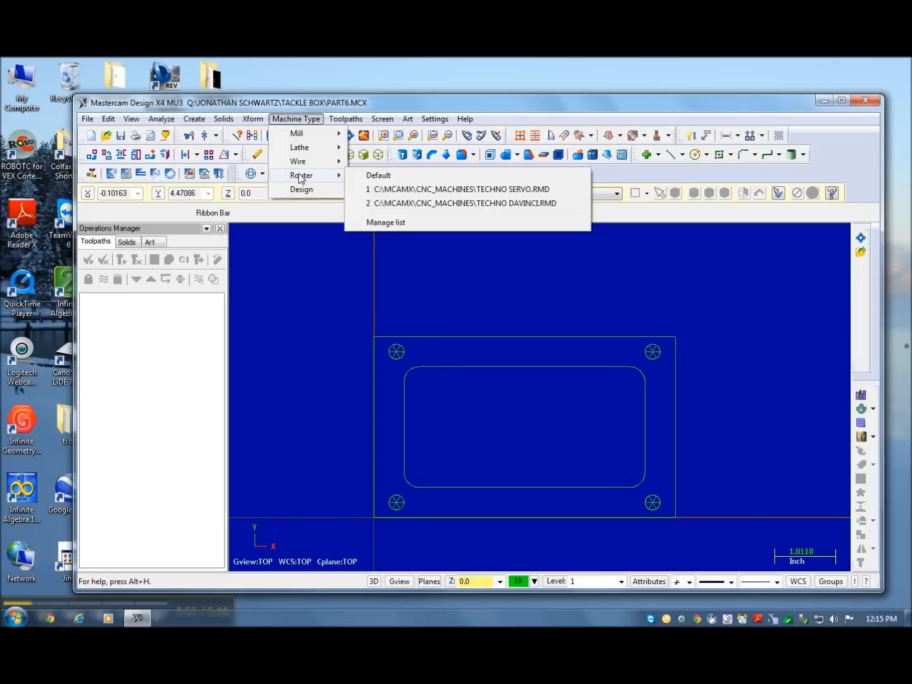
pyautogui.click(458, 189)
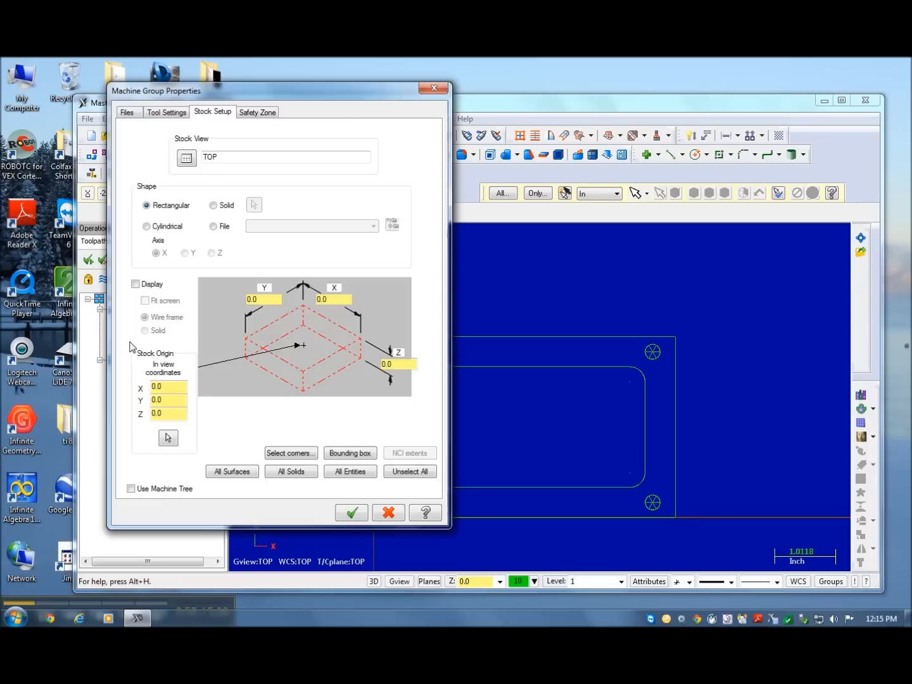
pyautogui.moveTo(247, 344)
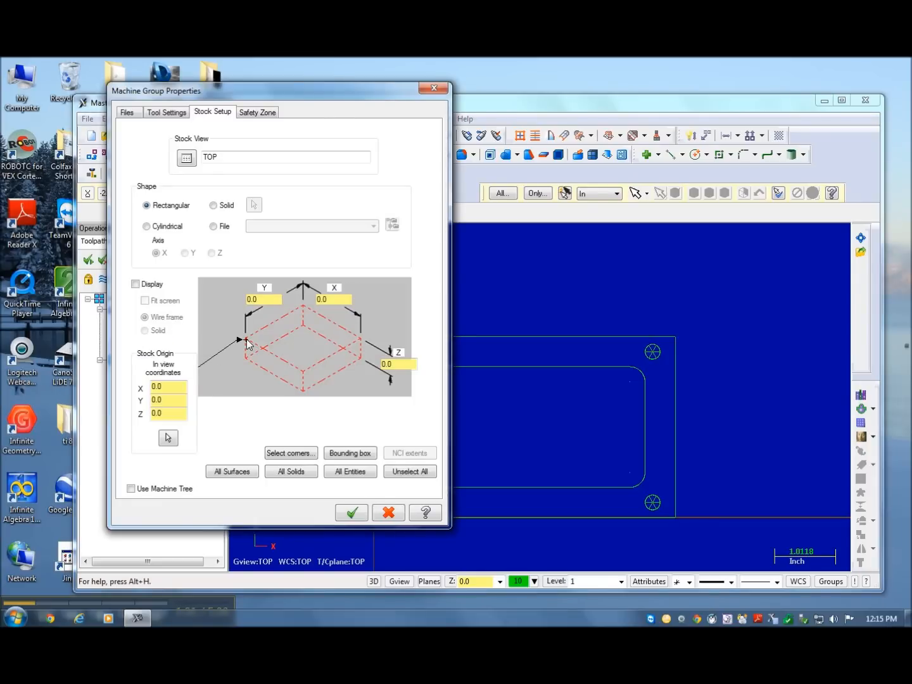
pyautogui.click(262, 299)
pyautogui.write('4')
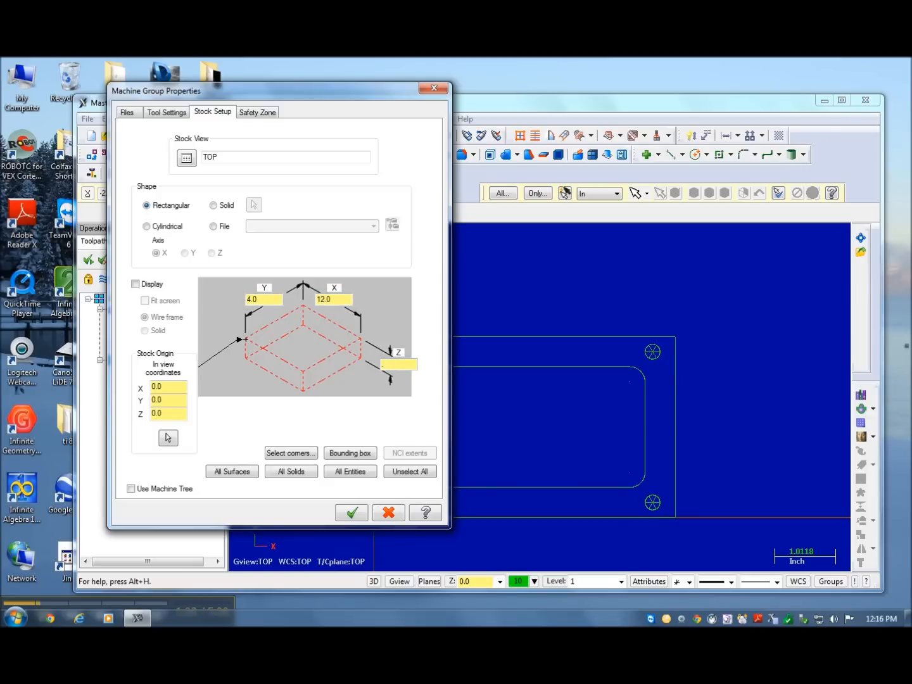
pyautogui.write('.75')
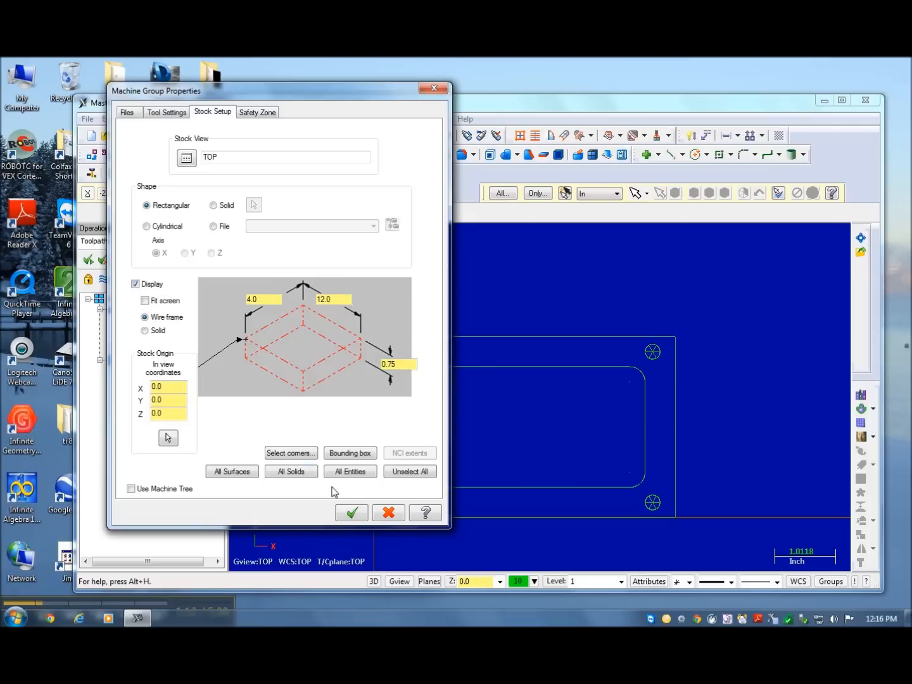
pyautogui.click(351, 511)
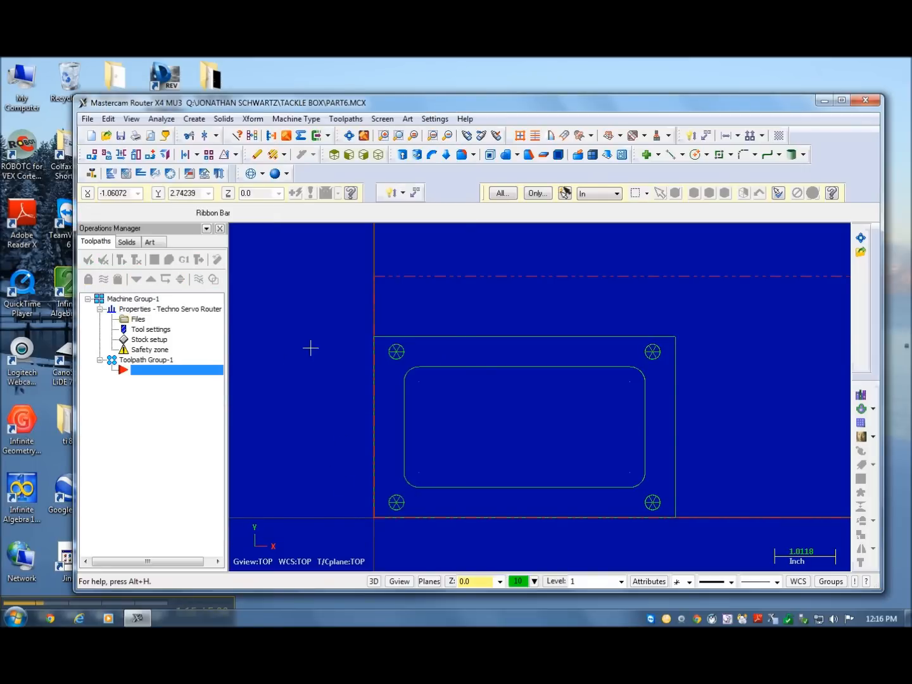
pyautogui.moveTo(314, 330)
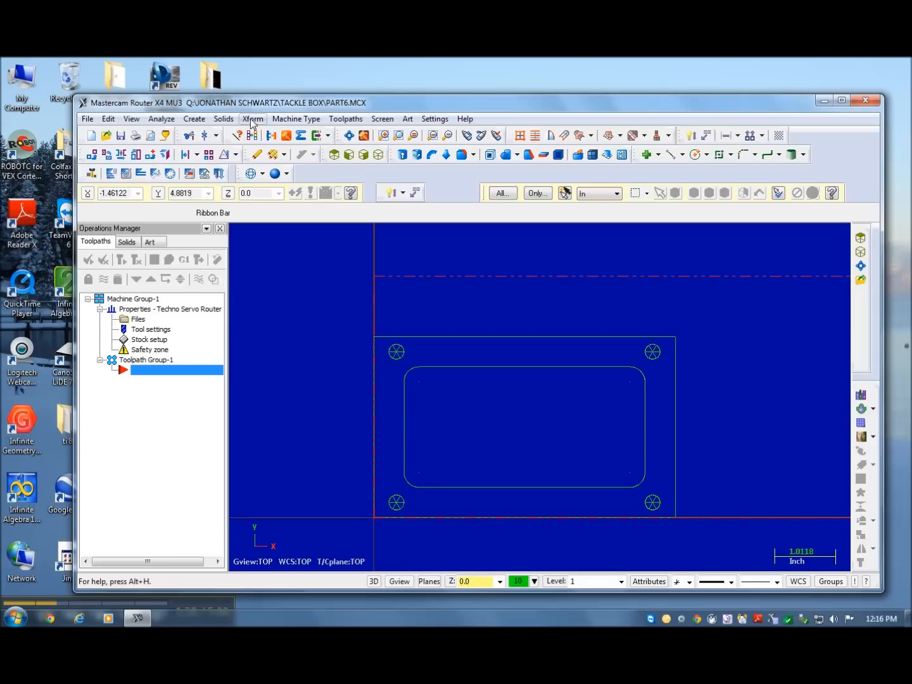
# - Offset a copy of the right edge line by 0.125 inch using Xform Offset
pyautogui.click(253, 118)
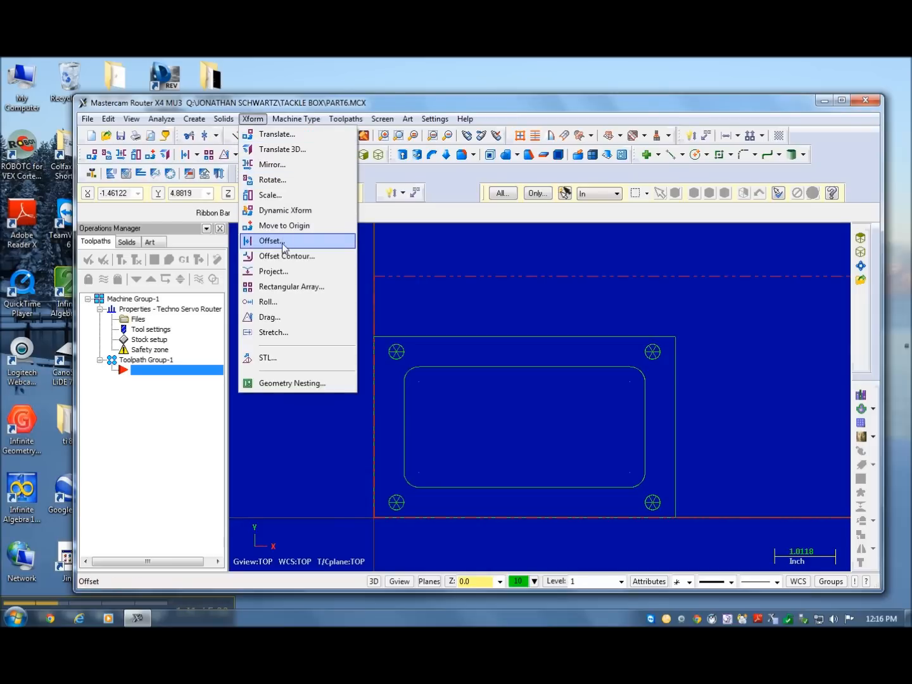
pyautogui.click(269, 241)
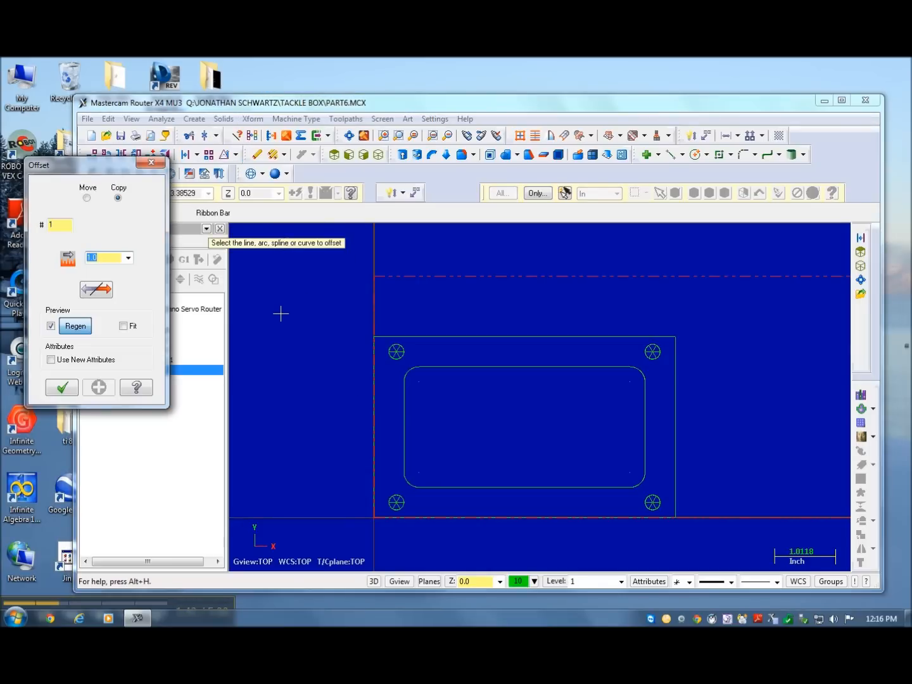
pyautogui.write('.125')
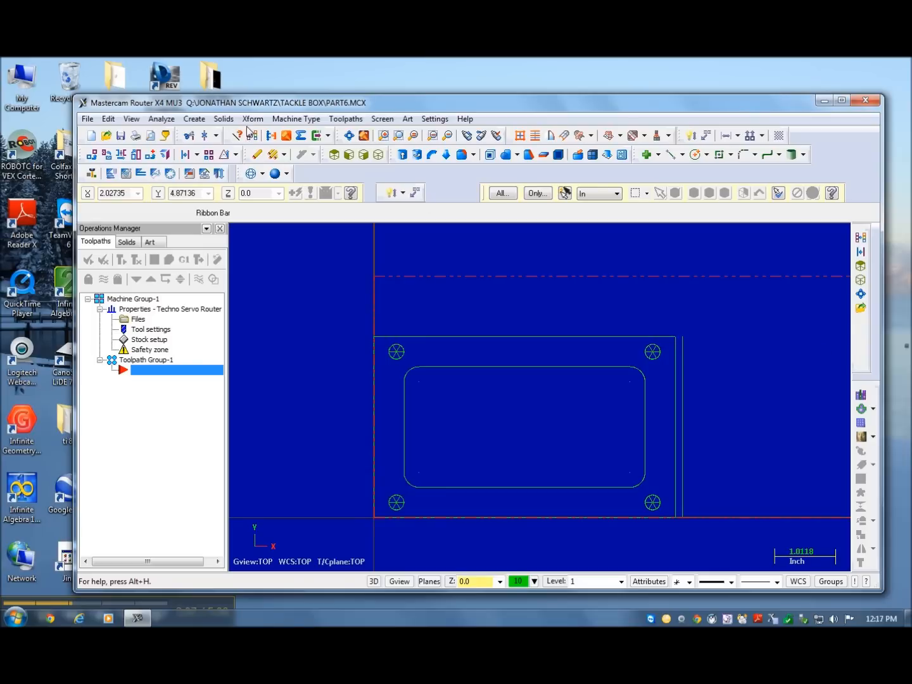
# - Translate a copy of the part beside the original from a picked base point
pyautogui.click(252, 118)
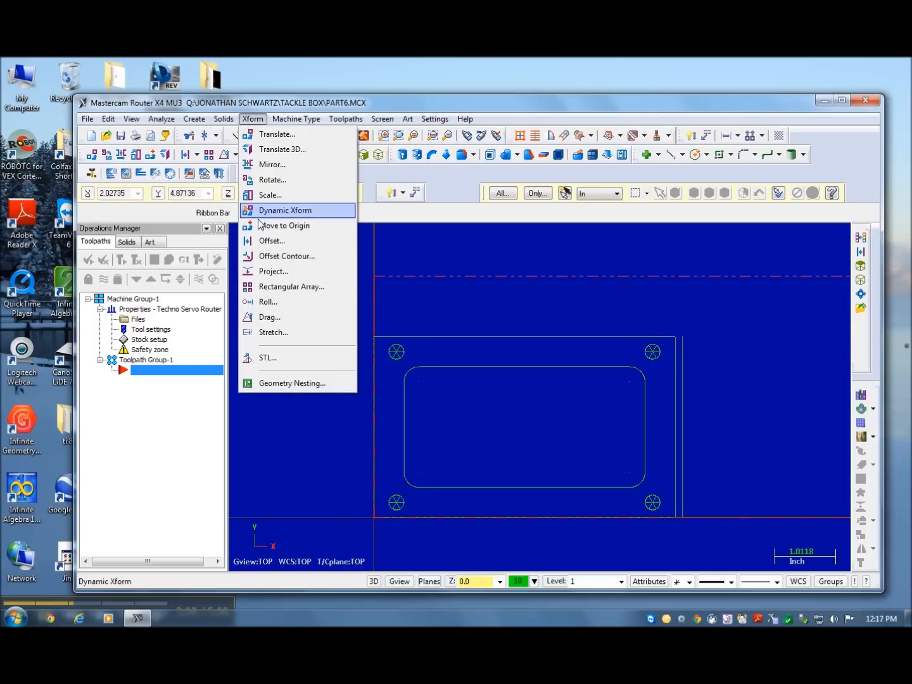
pyautogui.click(284, 210)
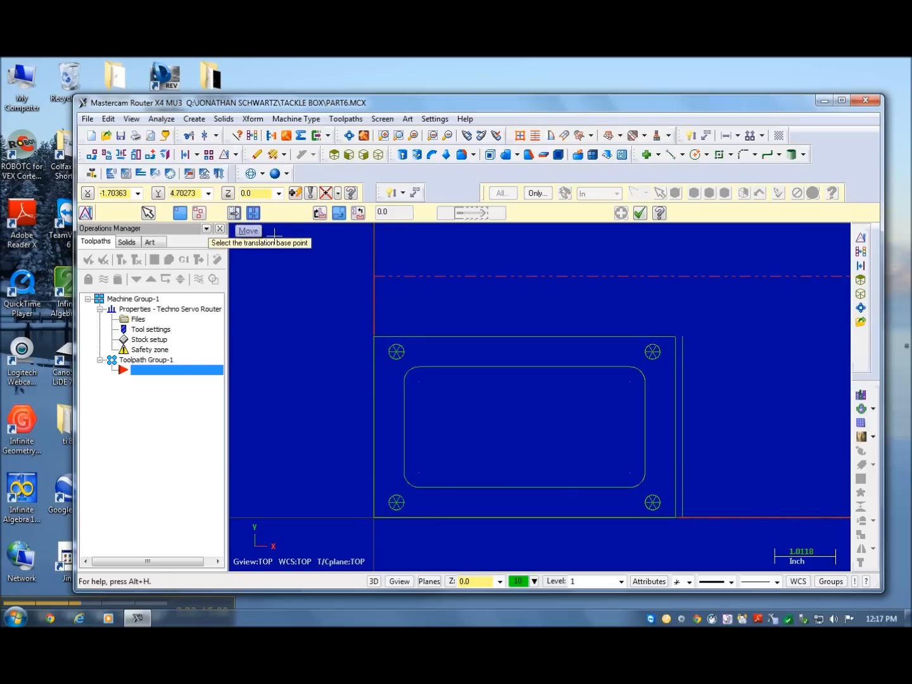
pyautogui.moveTo(276, 279)
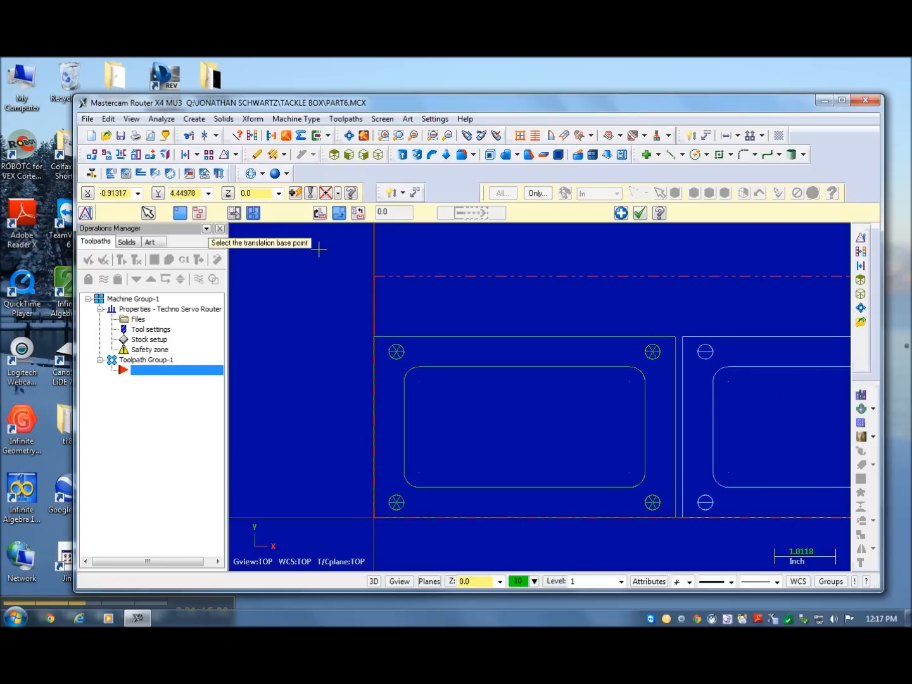
pyautogui.click(513, 276)
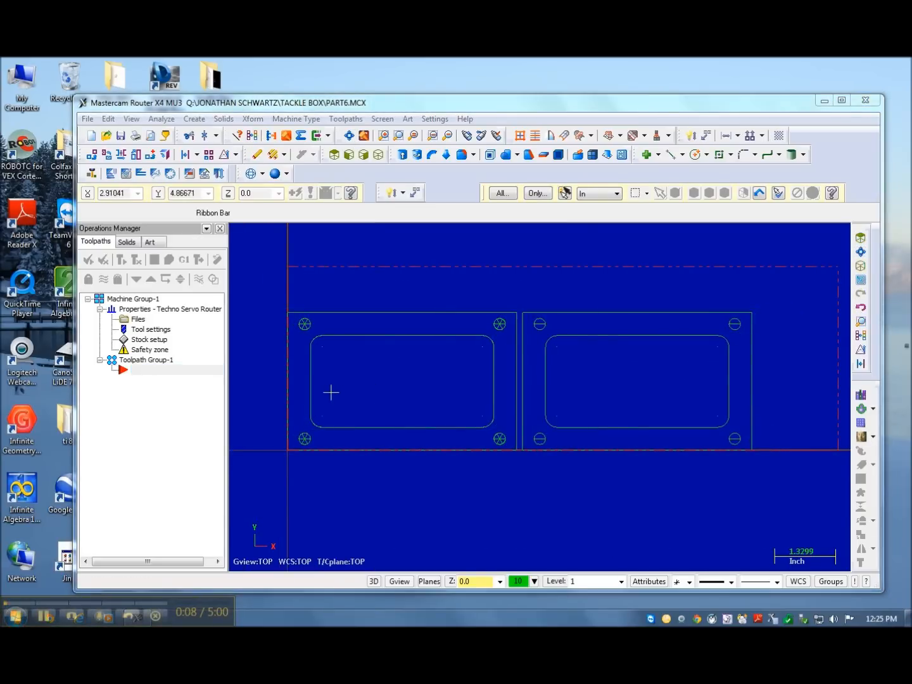
# - Start a pocket toolpath named PART6 chained on both pocket outlines
pyautogui.click(345, 119)
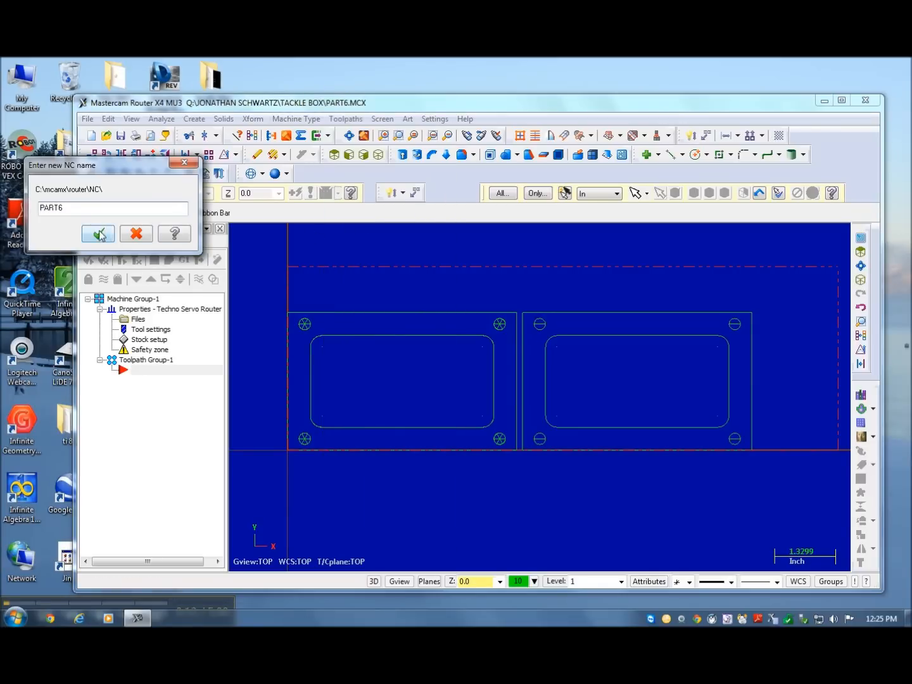
pyautogui.click(98, 233)
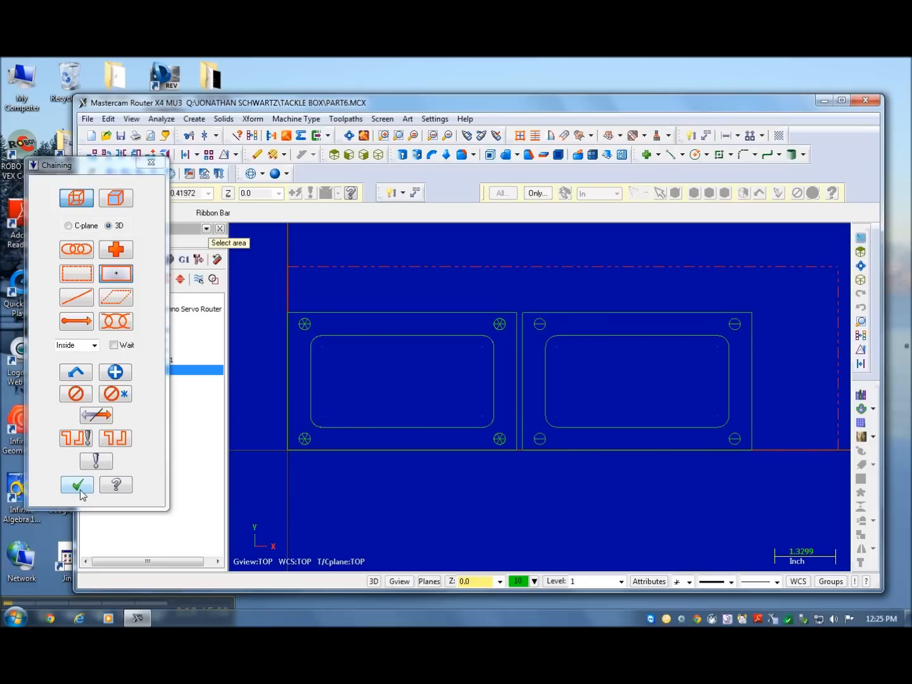
pyautogui.click(76, 484)
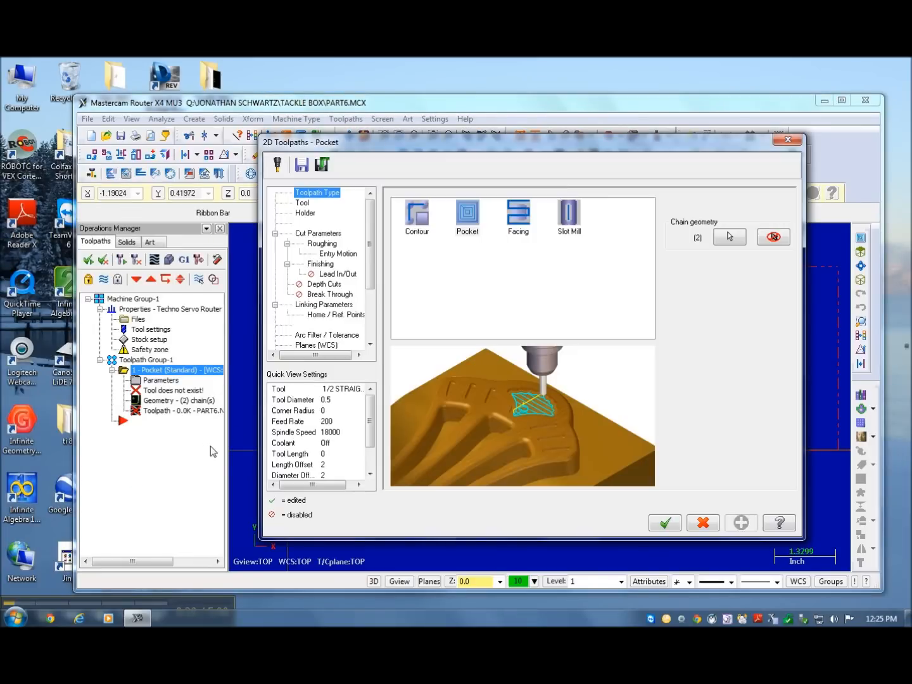
# - Give the pocket a 1/4 STRAIGHT BIT with feed rate 60
pyautogui.click(301, 202)
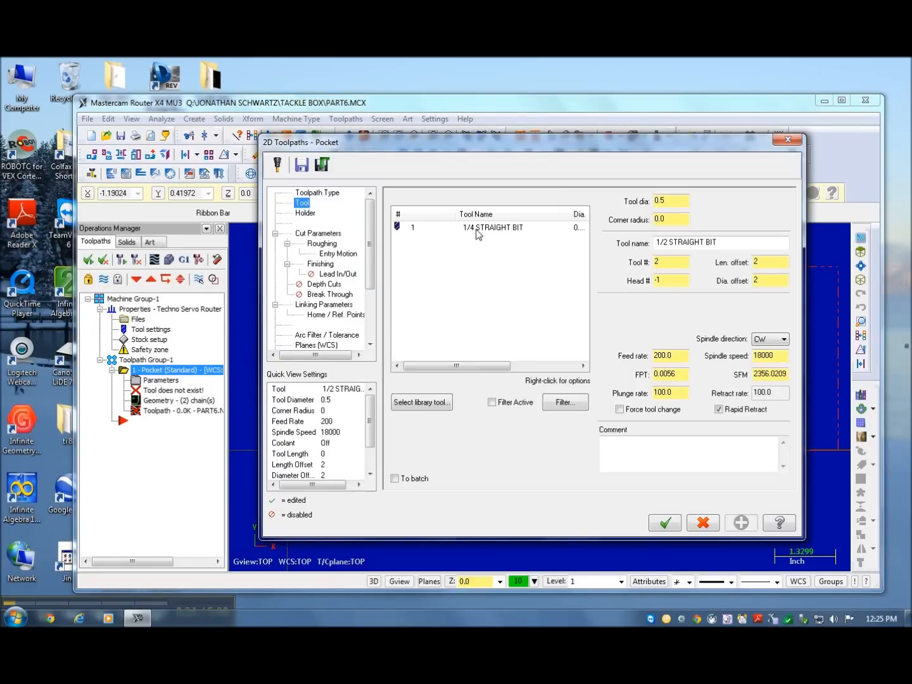
pyautogui.click(494, 226)
pyautogui.write('60')
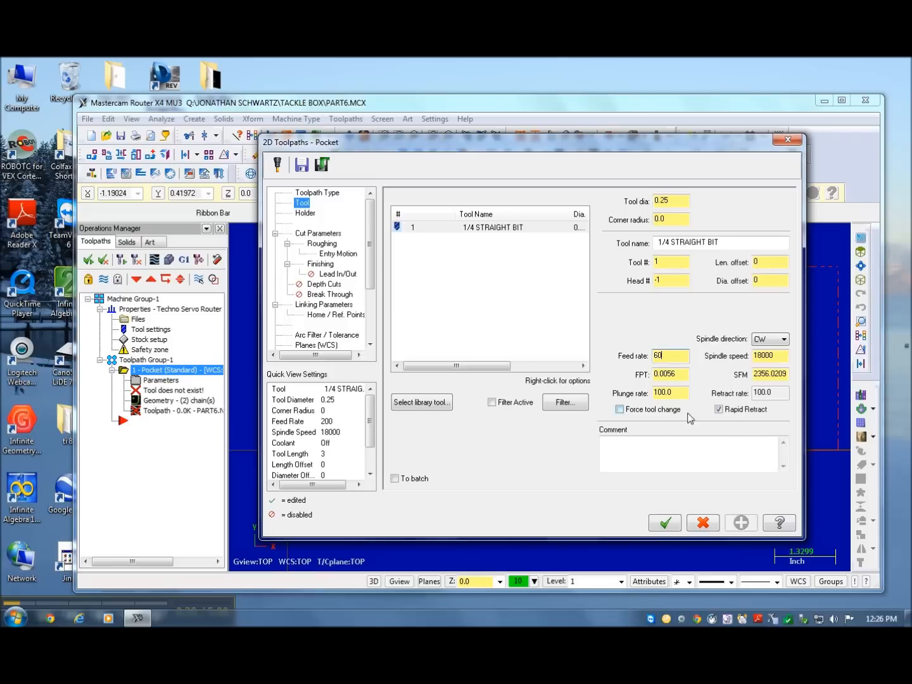
pyautogui.write('3')
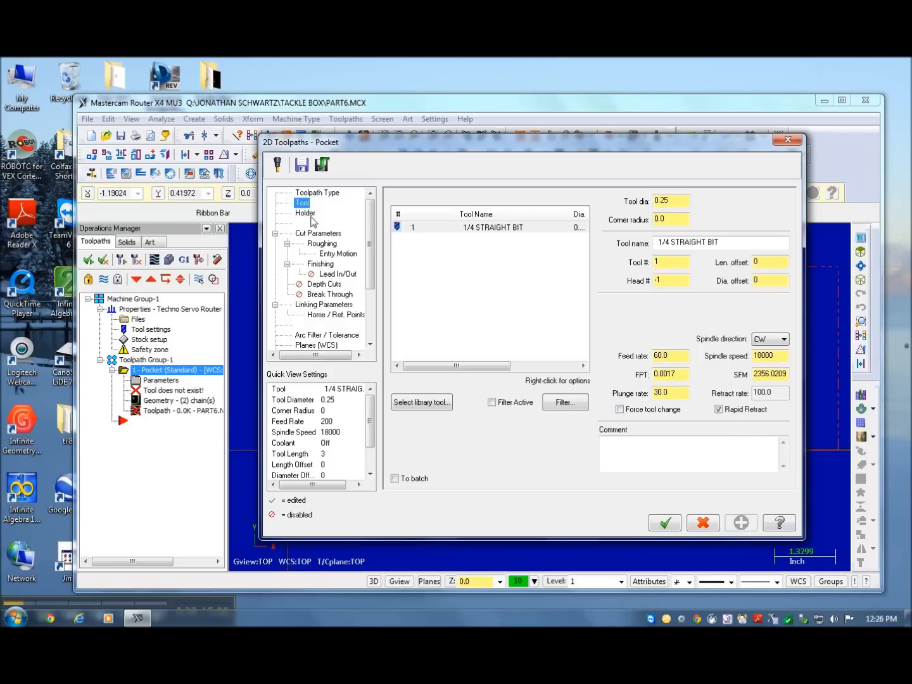
pyautogui.click(317, 233)
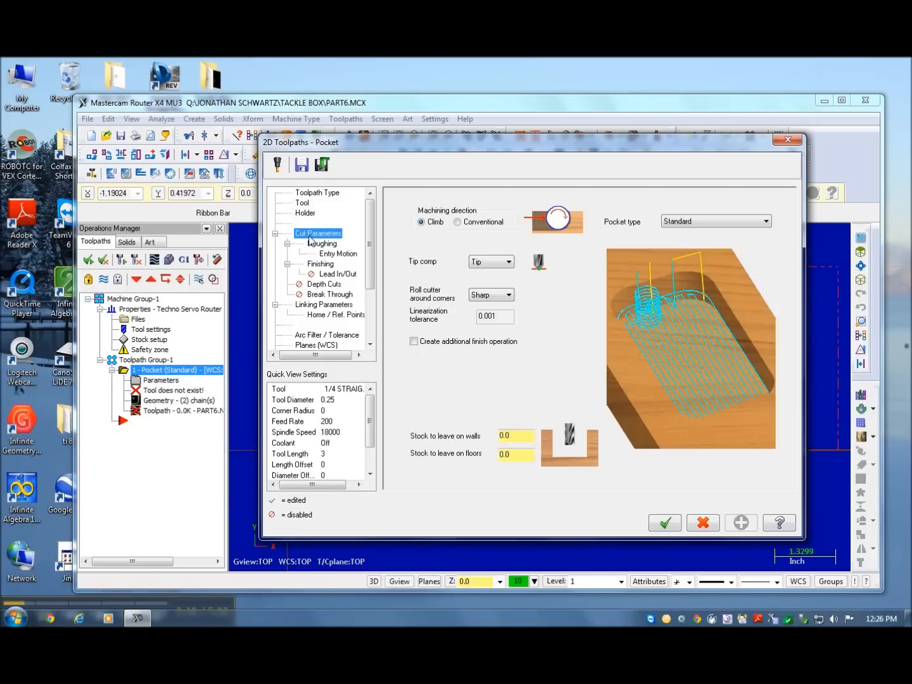
pyautogui.moveTo(314, 255)
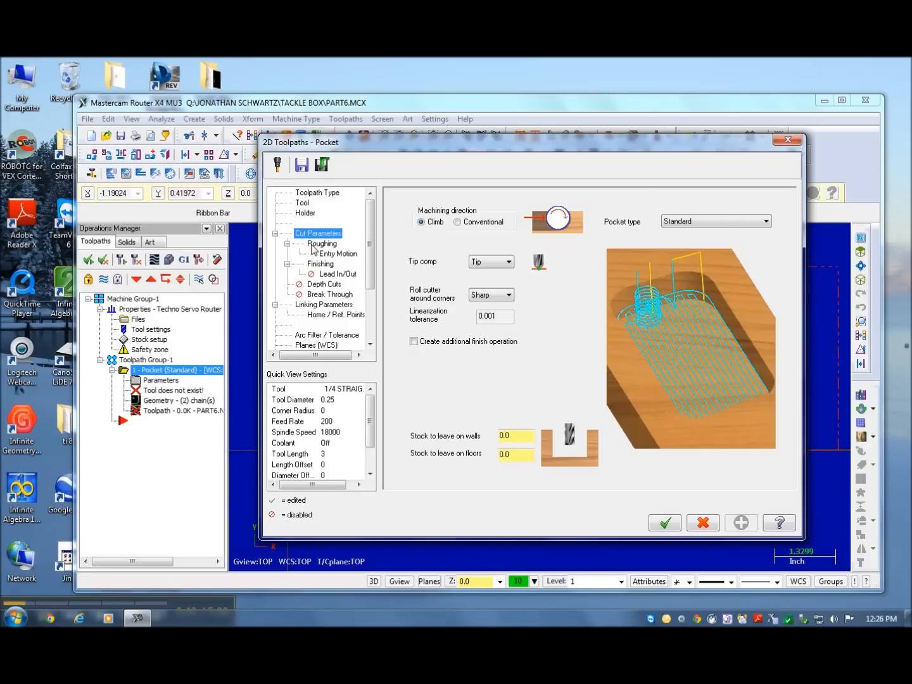
# - Review roughing, finishing and lead in/out, then set a 0.2 max rough step in Depth Cuts
pyautogui.click(322, 243)
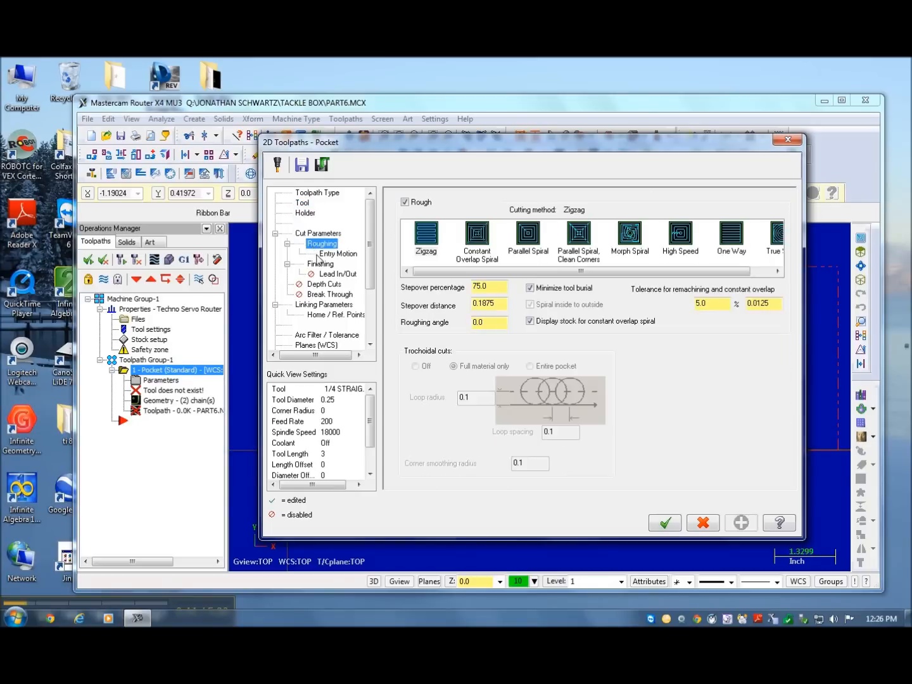
pyautogui.click(319, 263)
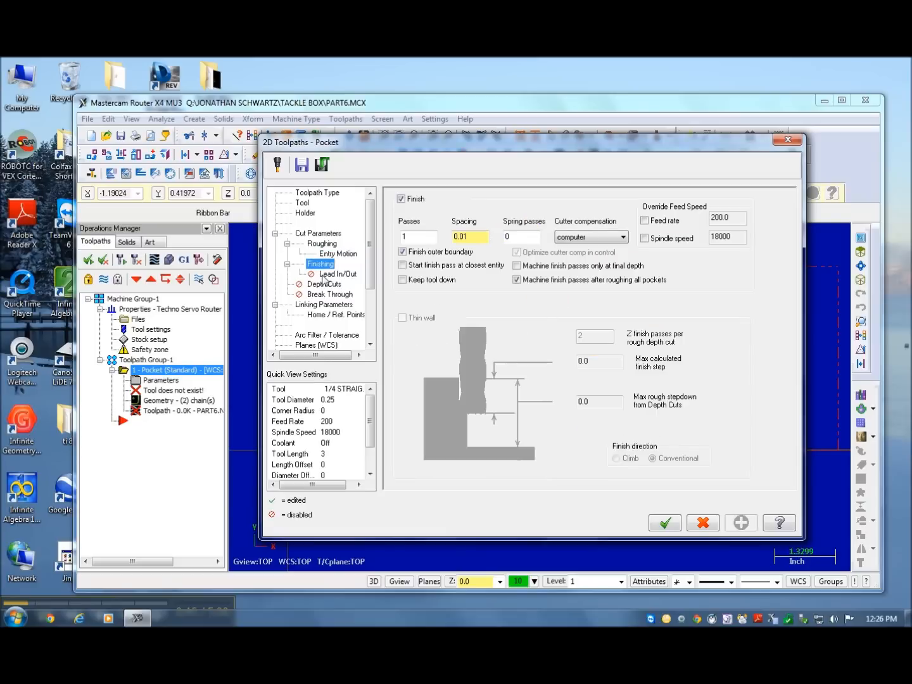
pyautogui.click(337, 274)
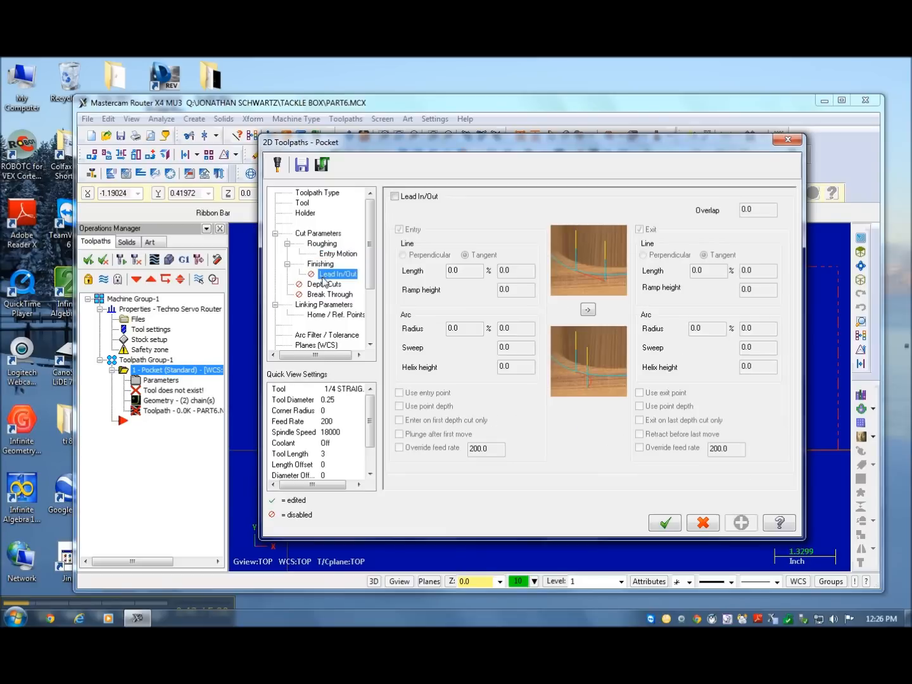
pyautogui.click(324, 284)
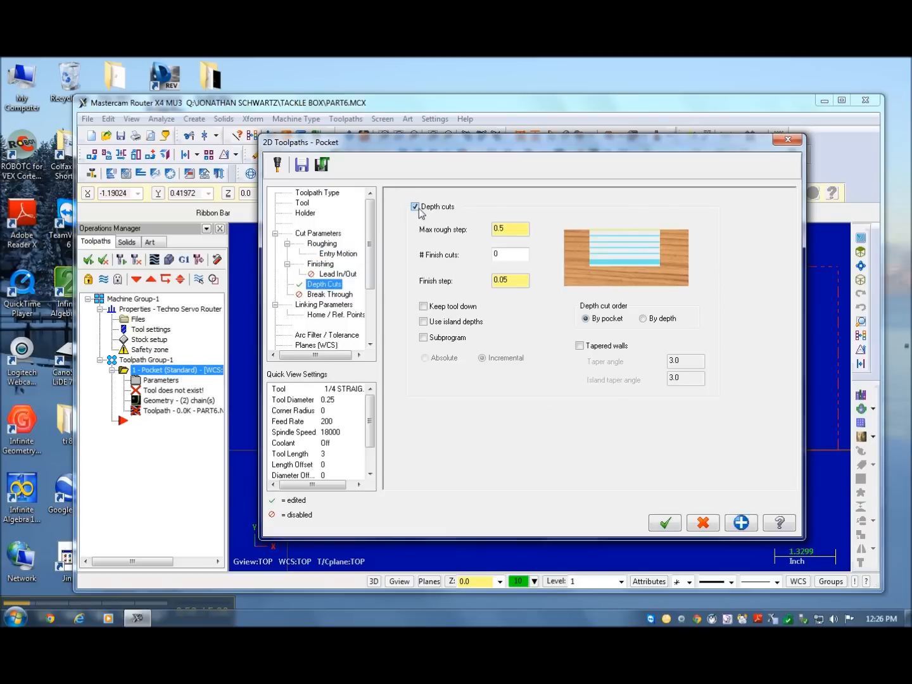
pyautogui.click(509, 229)
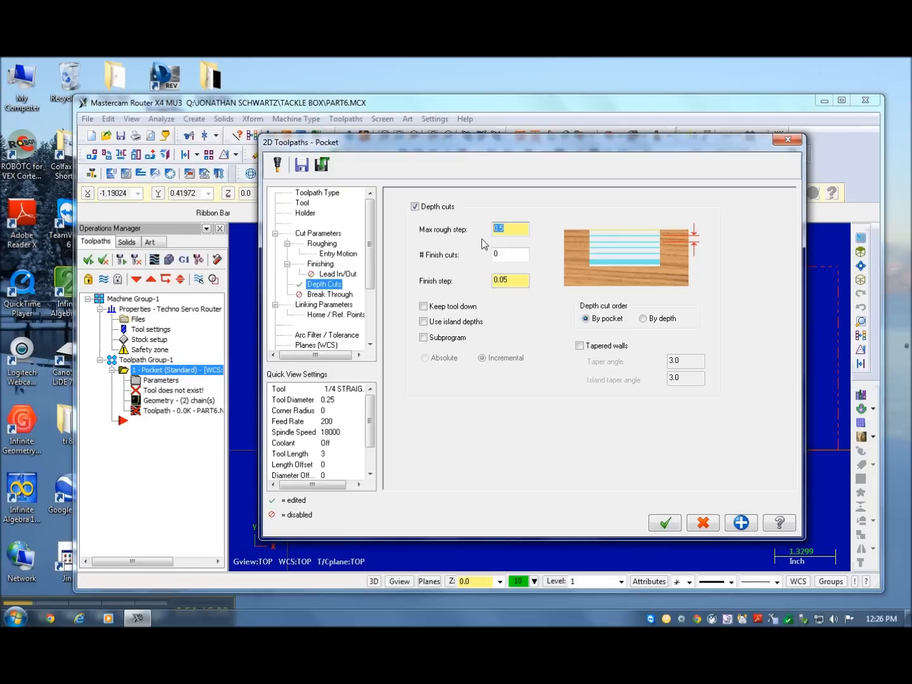
pyautogui.write('.2')
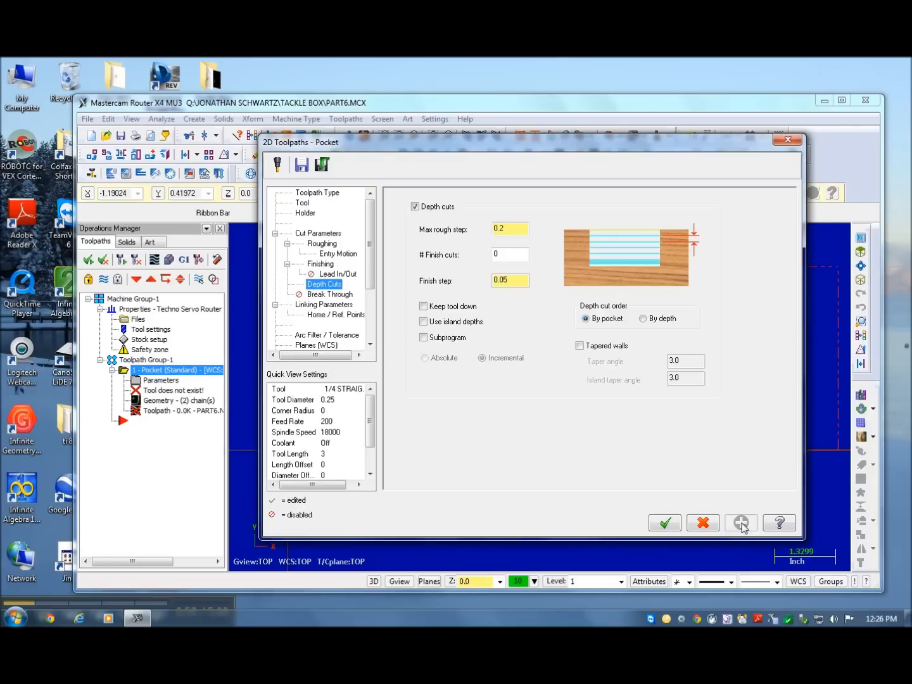
# - Set the linking depth to -0.5 and generate the pocket toolpath
pyautogui.click(329, 294)
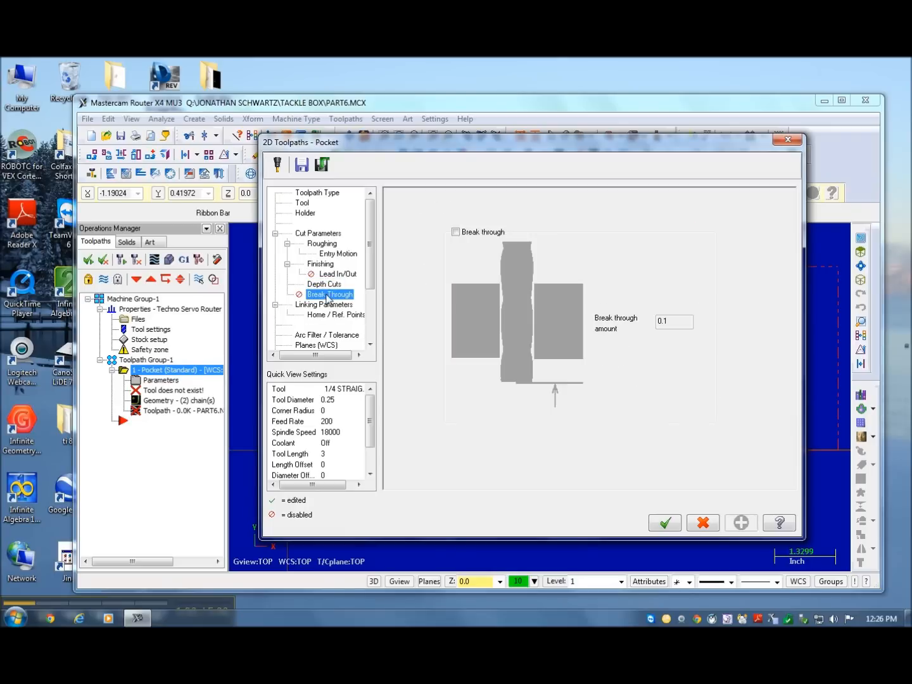
pyautogui.click(324, 304)
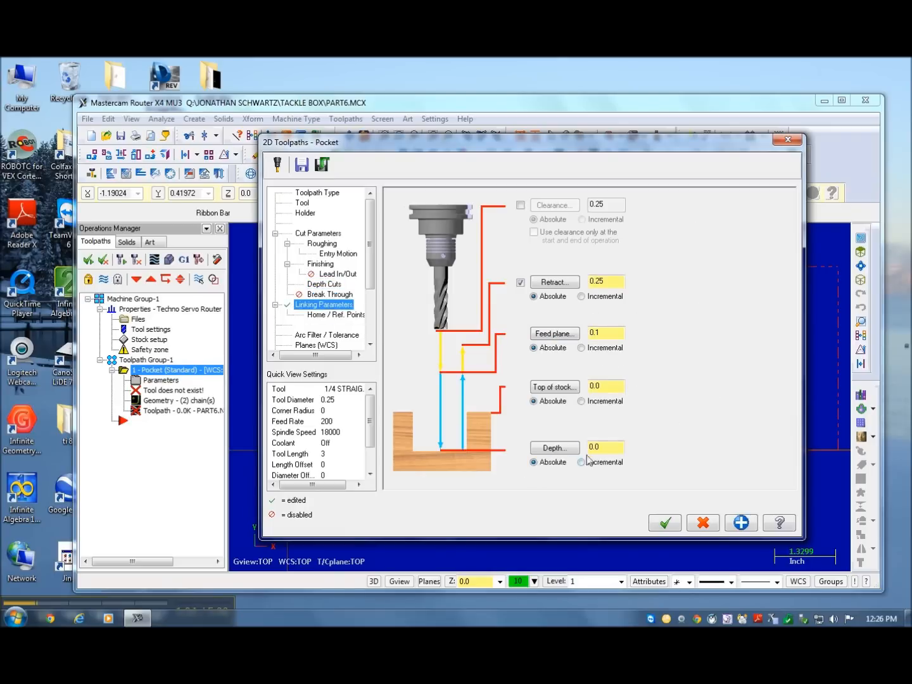
pyautogui.click(581, 460)
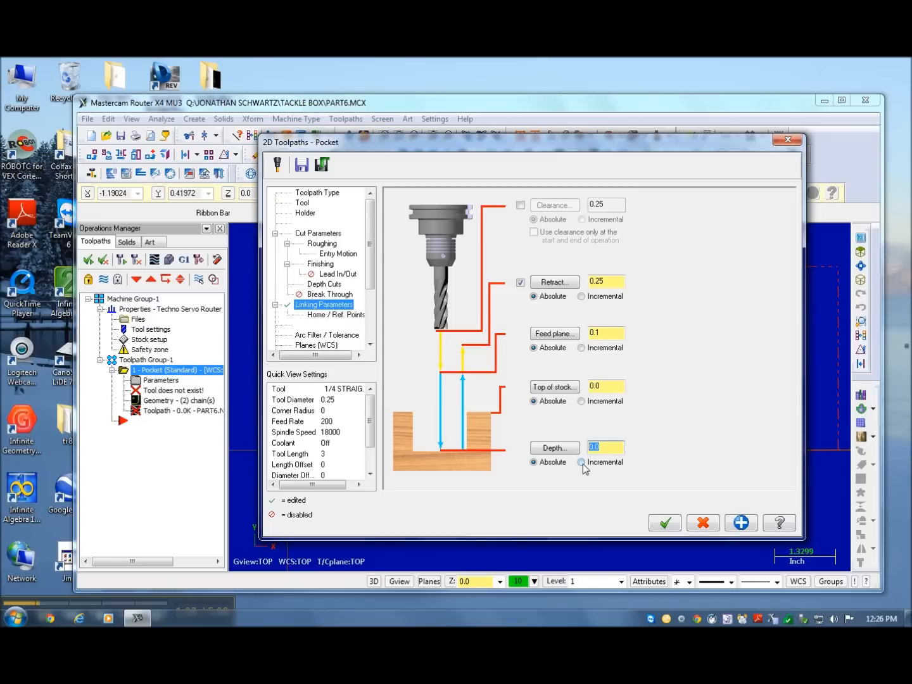
pyautogui.write('-.5')
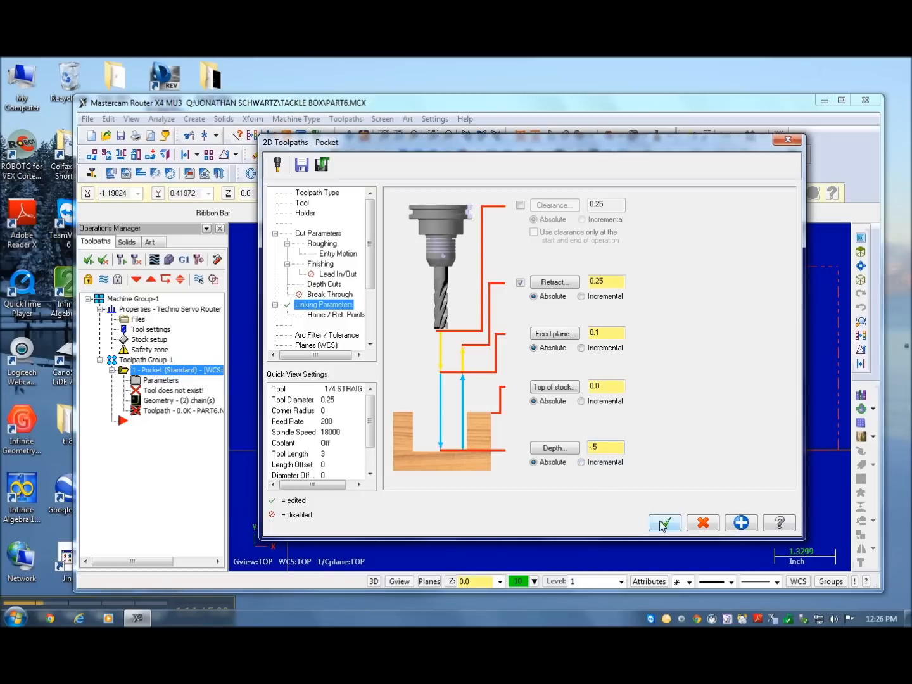
pyautogui.click(663, 522)
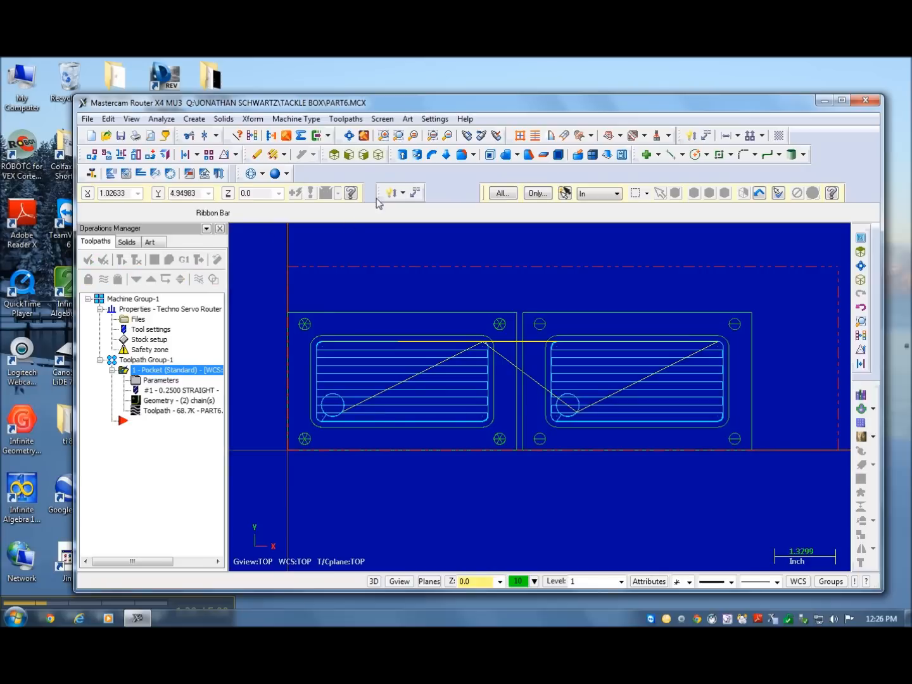
pyautogui.click(348, 136)
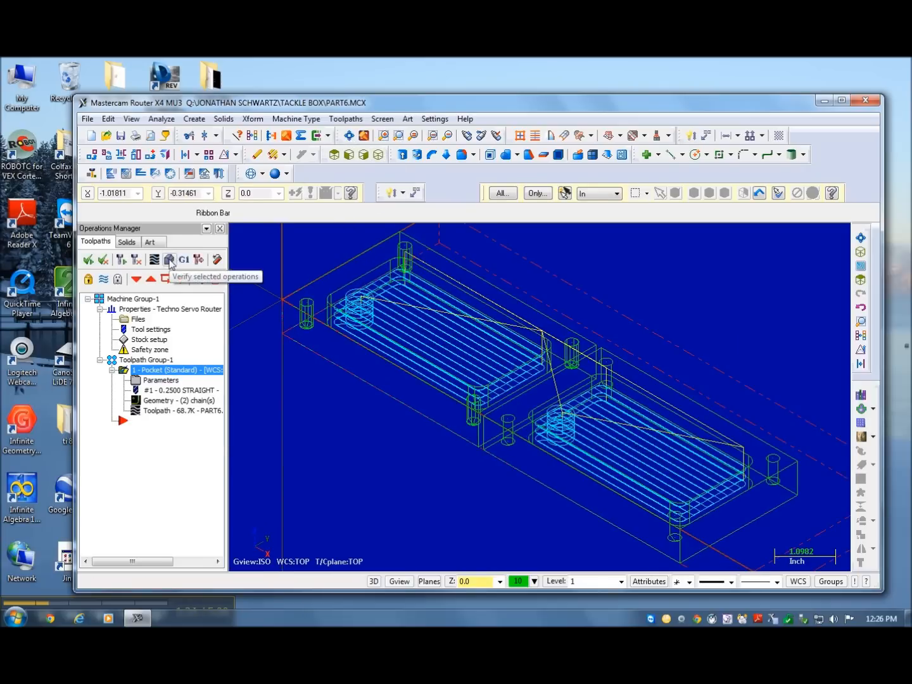
pyautogui.click(170, 259)
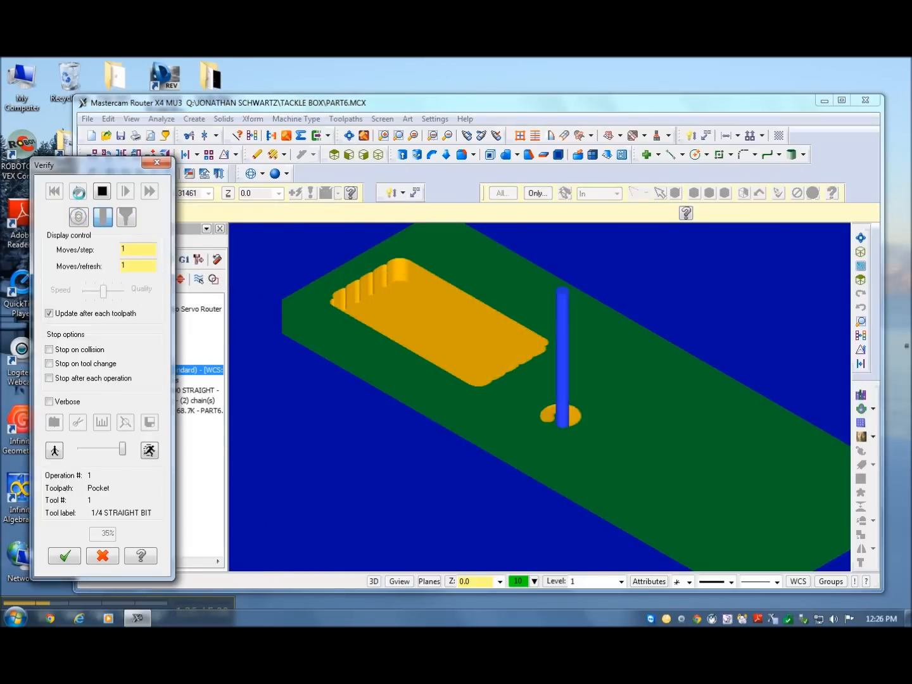
pyautogui.click(77, 192)
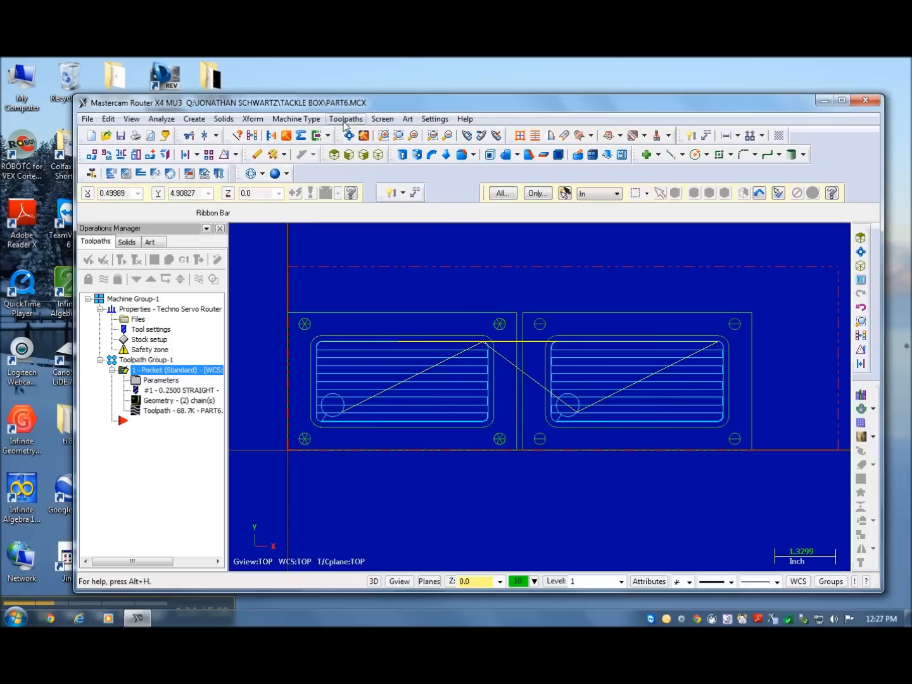
# - Start a drill toolpath on the eight selected hole points
pyautogui.click(344, 118)
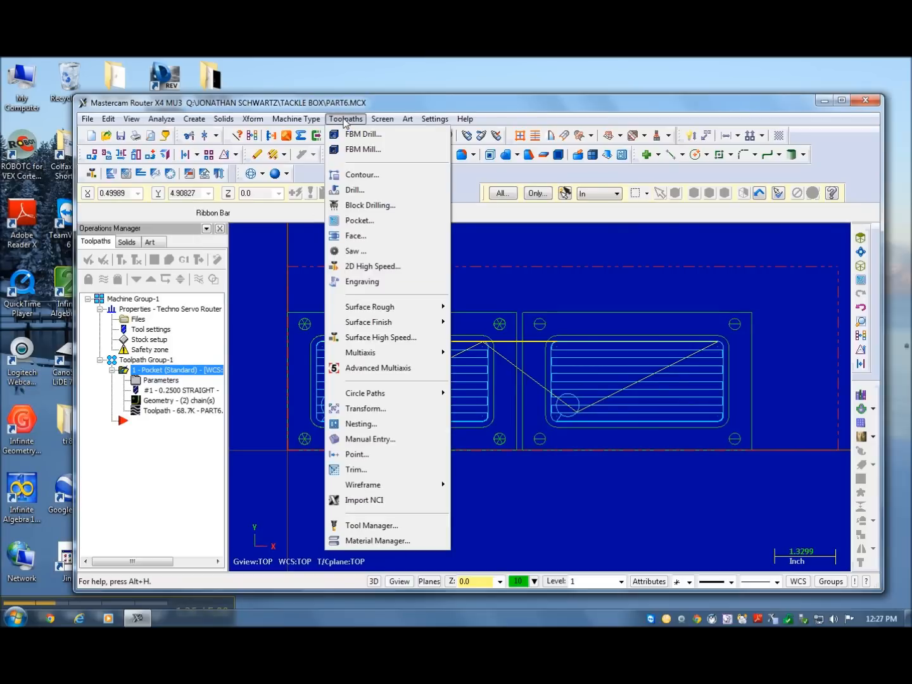
pyautogui.click(354, 190)
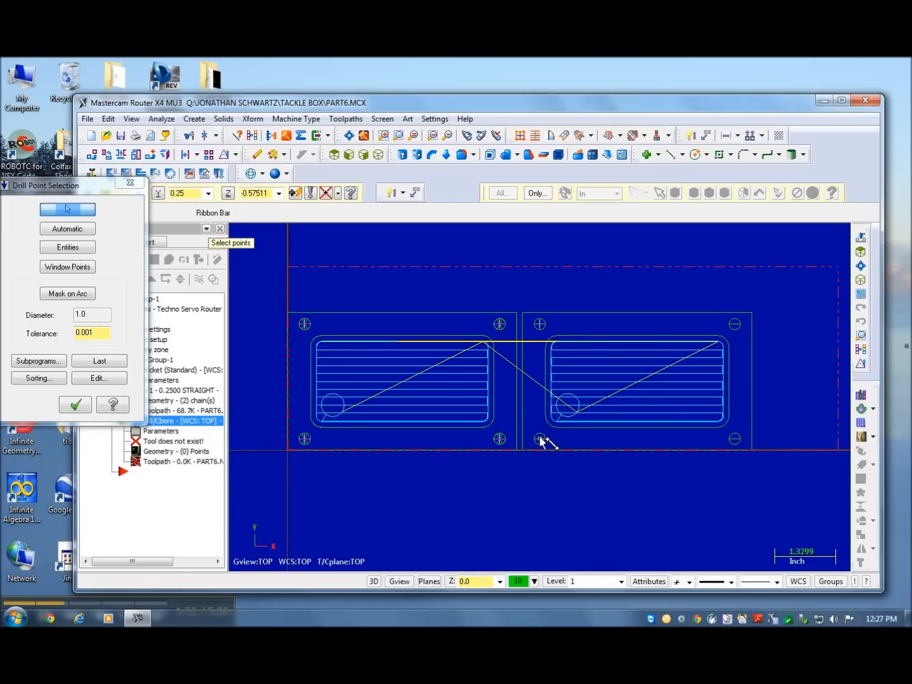
pyautogui.moveTo(735, 442)
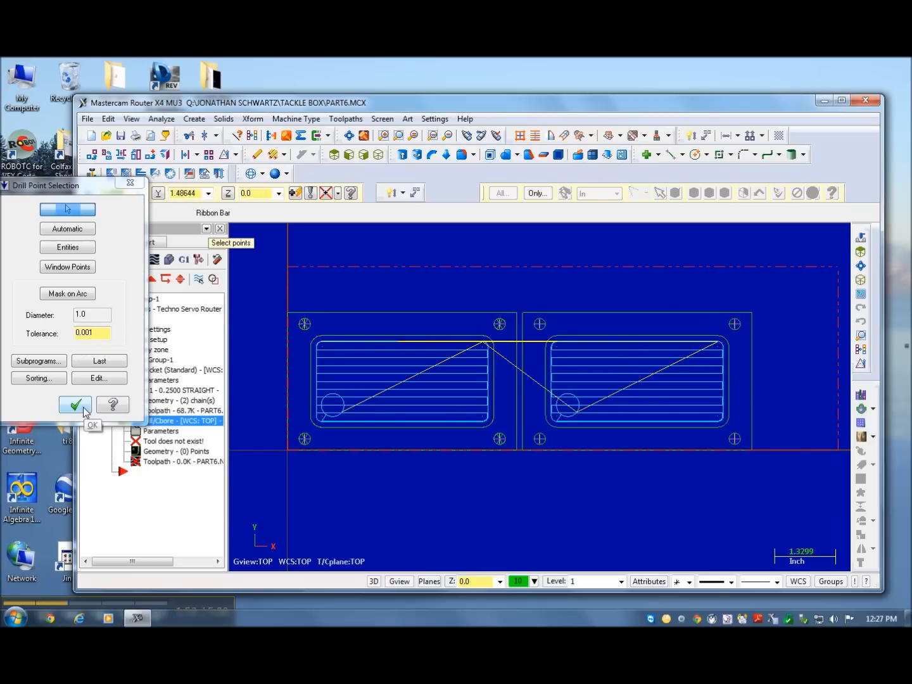
pyautogui.click(75, 405)
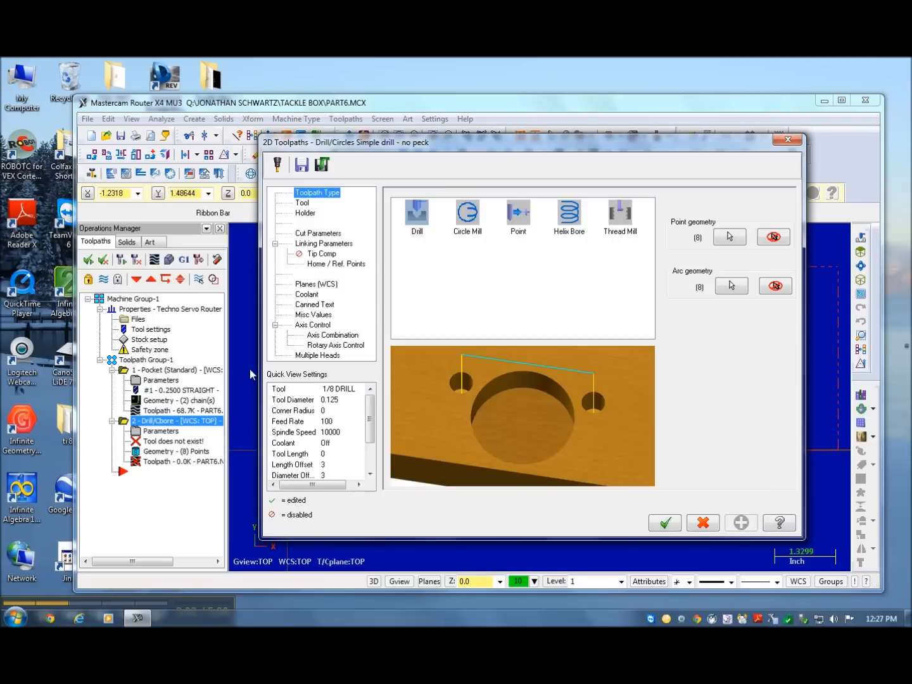
# - Set the drill feed rate to 60, review holder and linking heights, and generate the toolpath
pyautogui.click(301, 202)
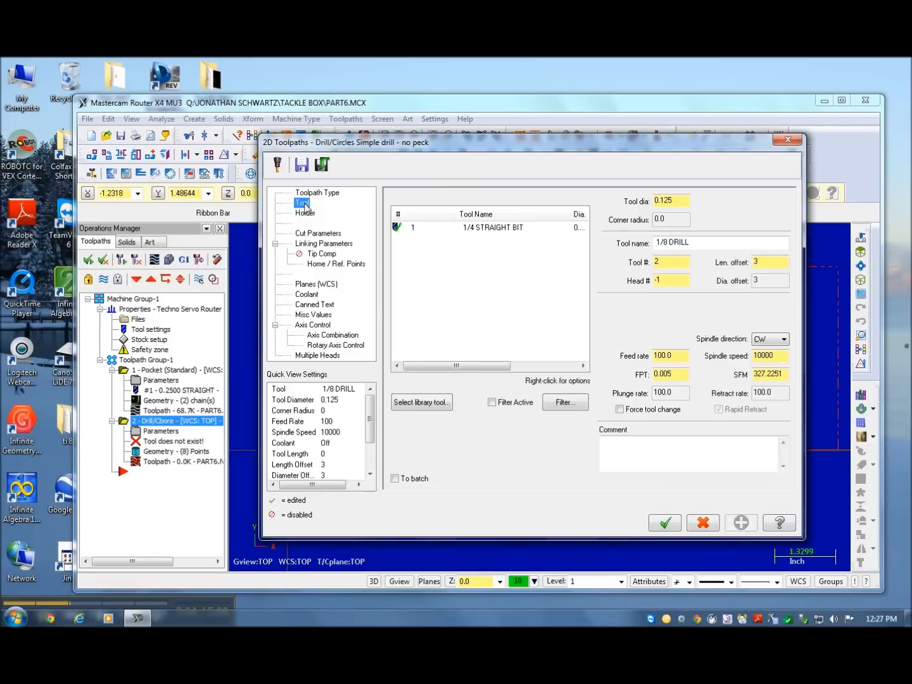
pyautogui.moveTo(682, 352)
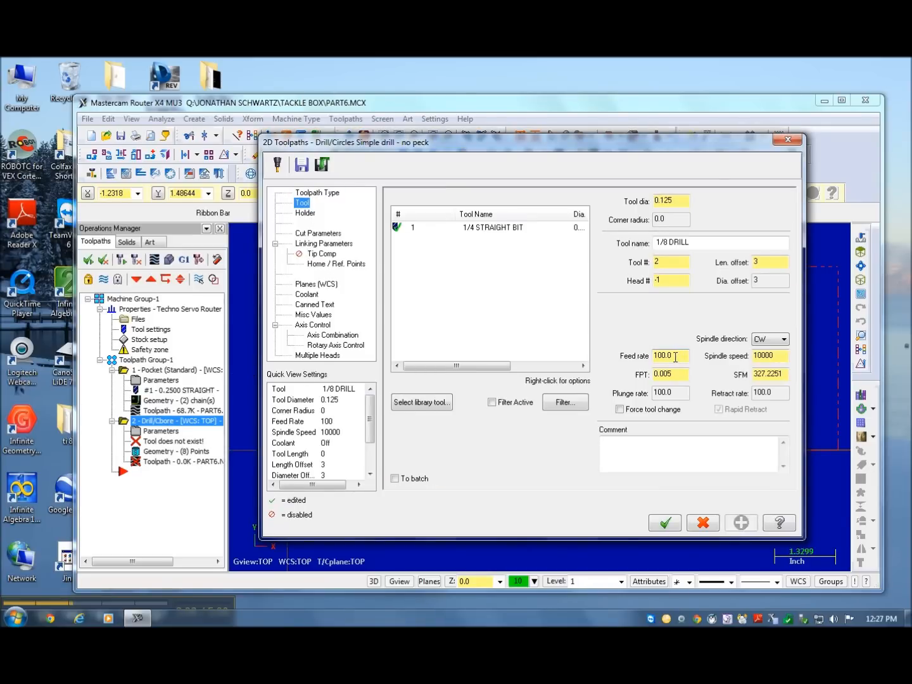
pyautogui.click(668, 356)
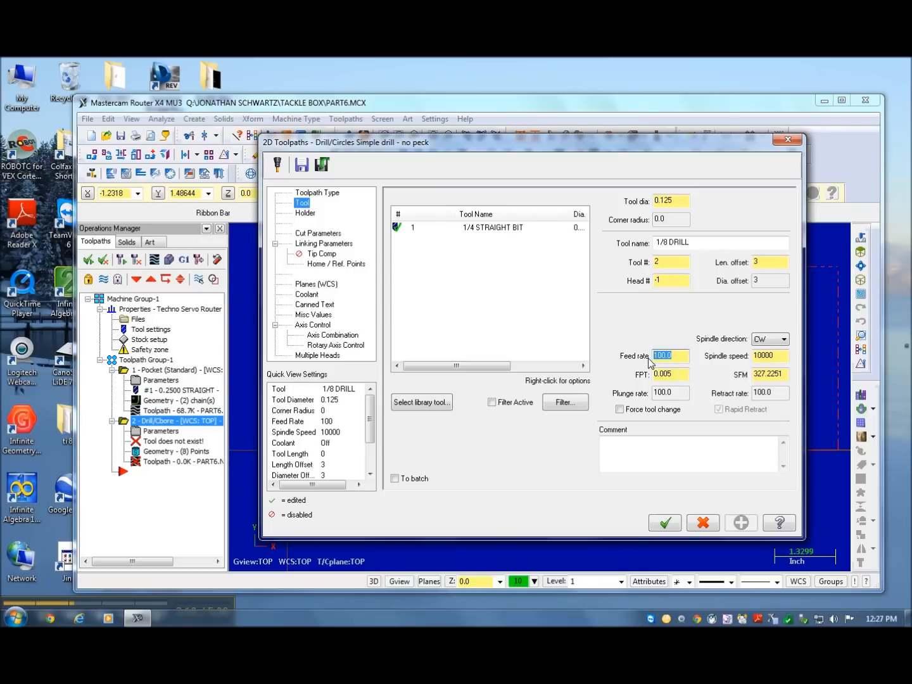
pyautogui.write('60')
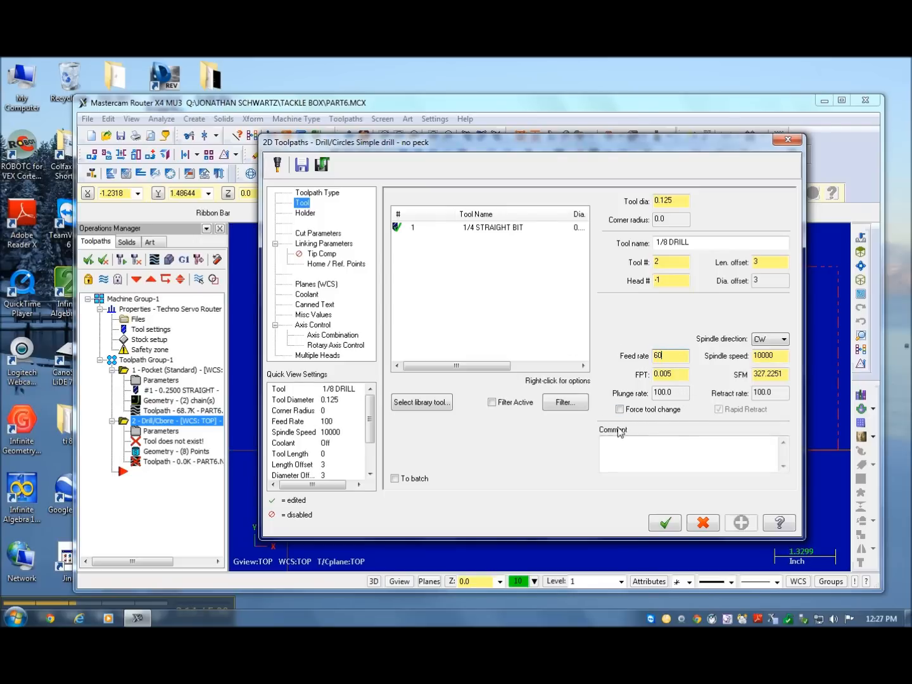
pyautogui.click(305, 212)
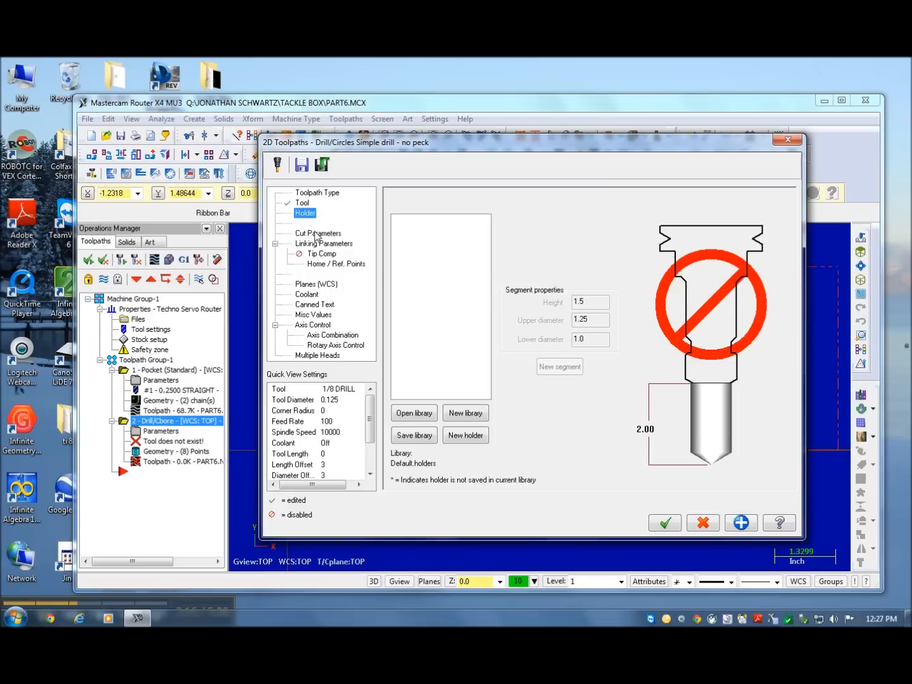
pyautogui.click(324, 243)
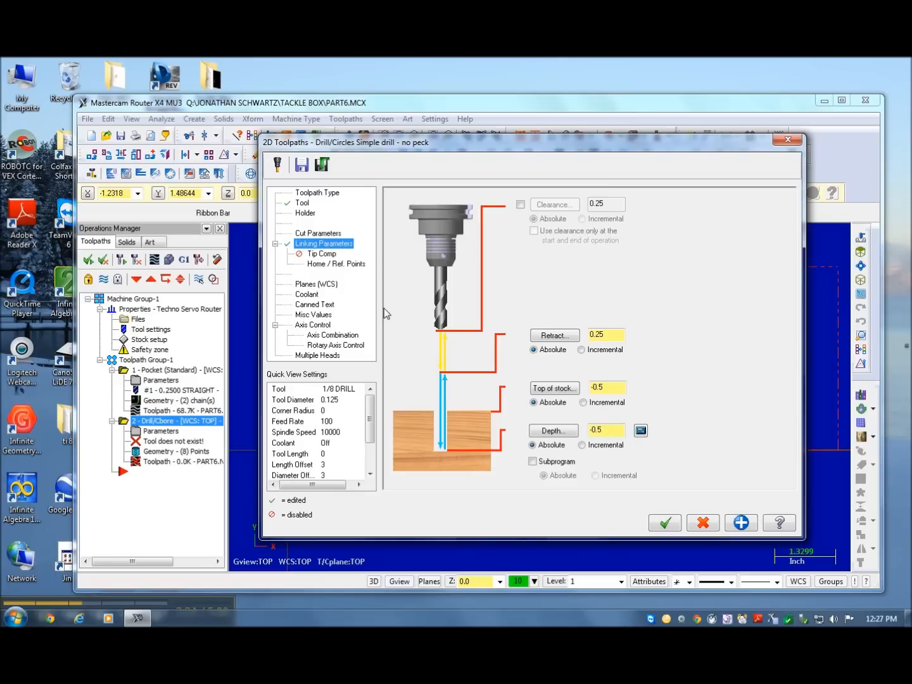
pyautogui.click(664, 522)
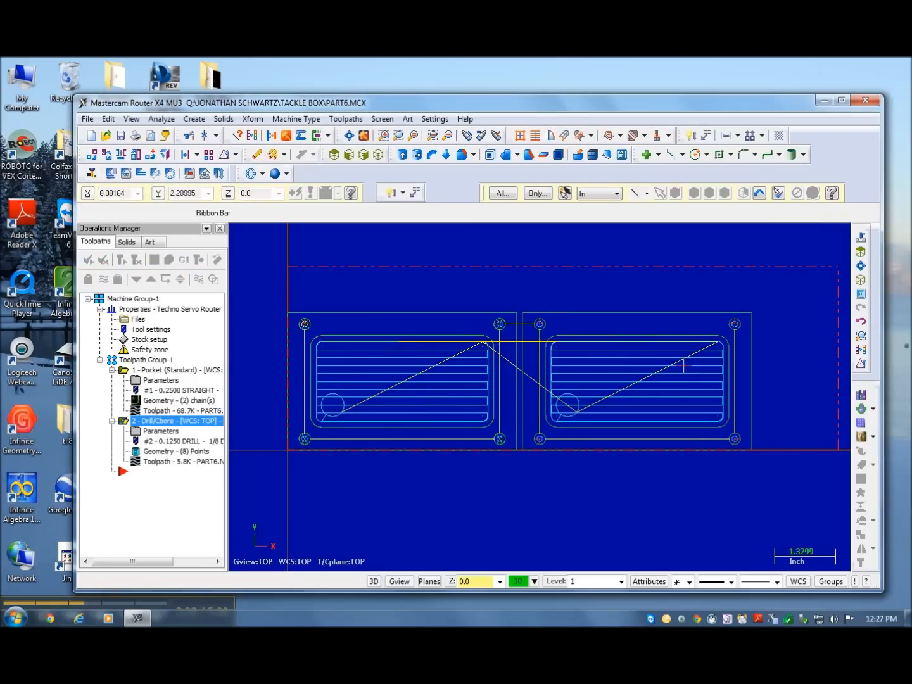
pyautogui.moveTo(276, 454)
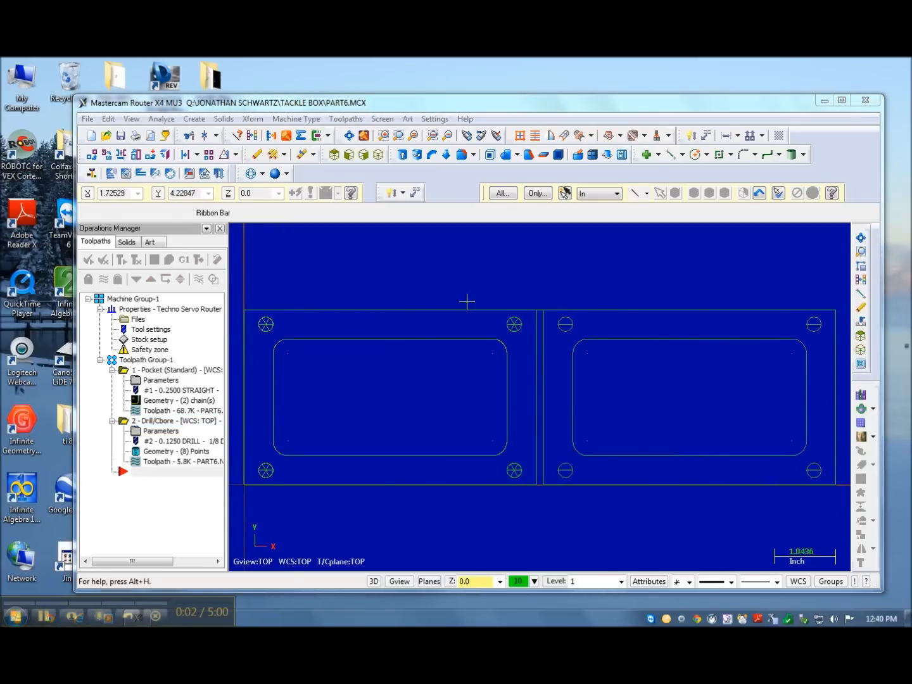
pyautogui.moveTo(438, 323)
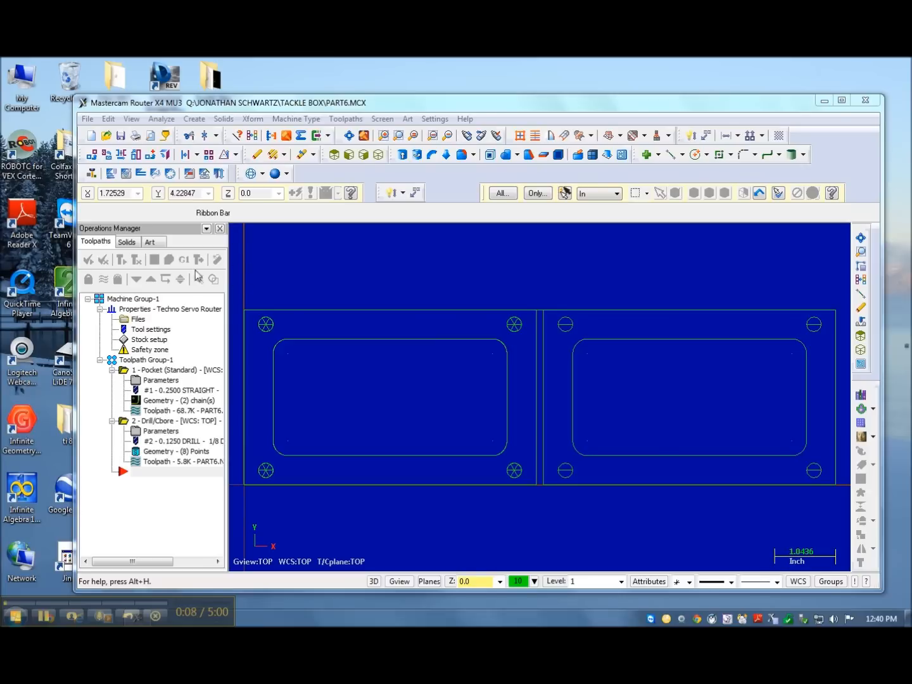
# - Begin a contour toolpath and start chaining the outer boundary
pyautogui.click(88, 259)
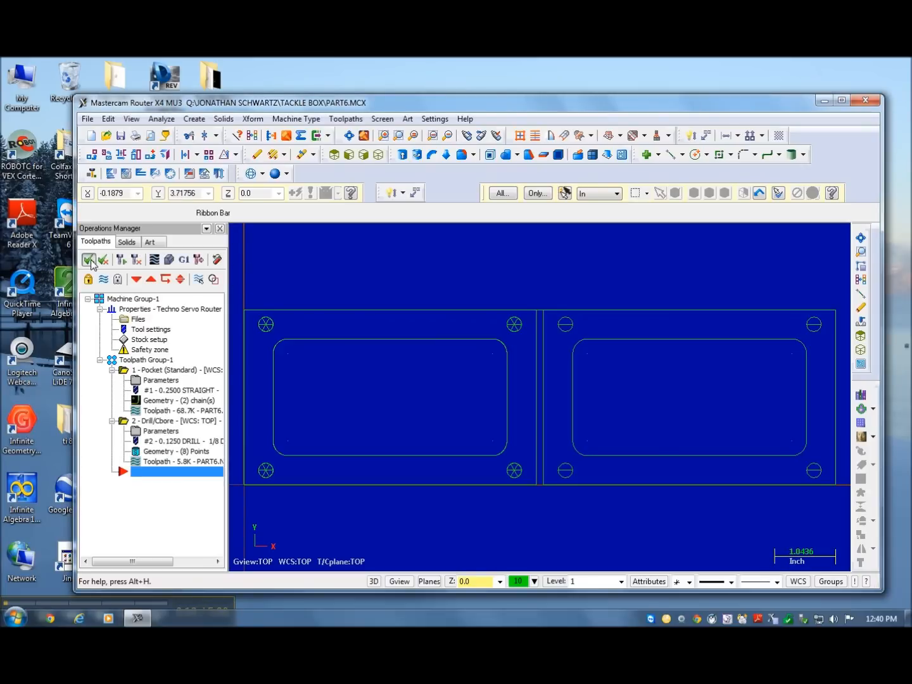
pyautogui.click(89, 261)
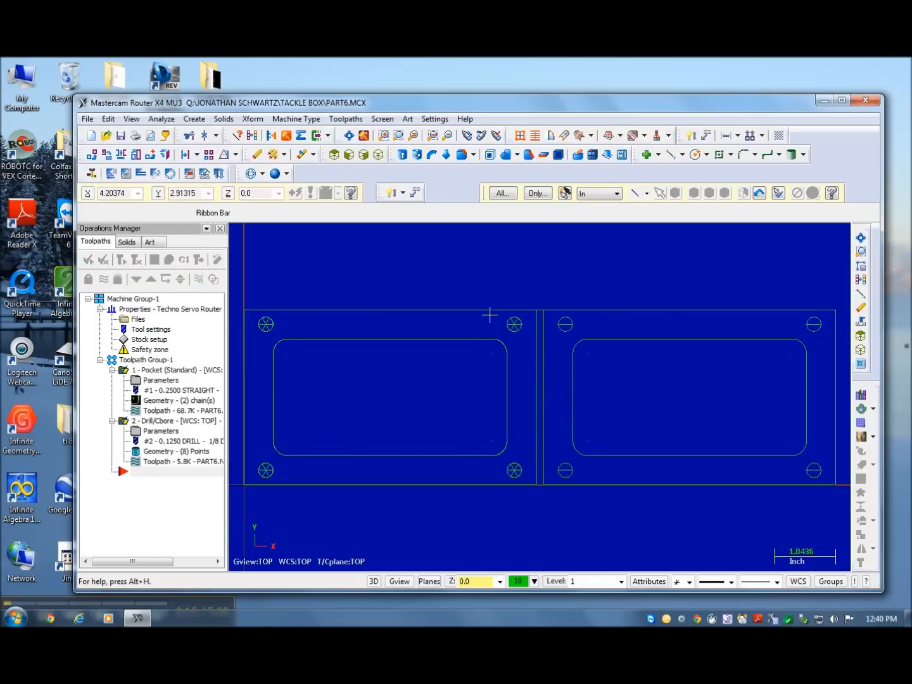
pyautogui.click(177, 461)
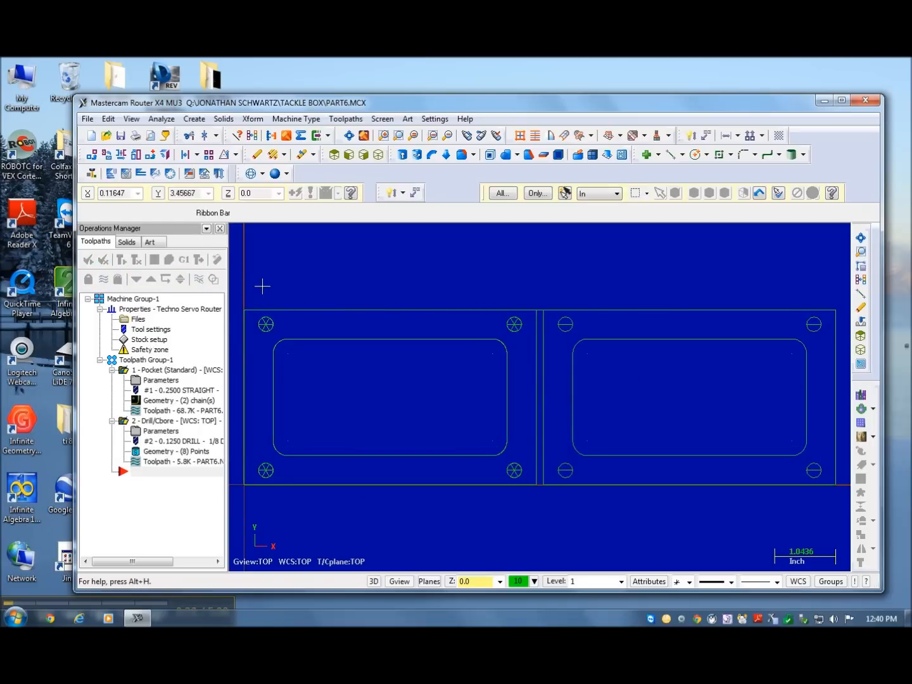
pyautogui.moveTo(400, 251)
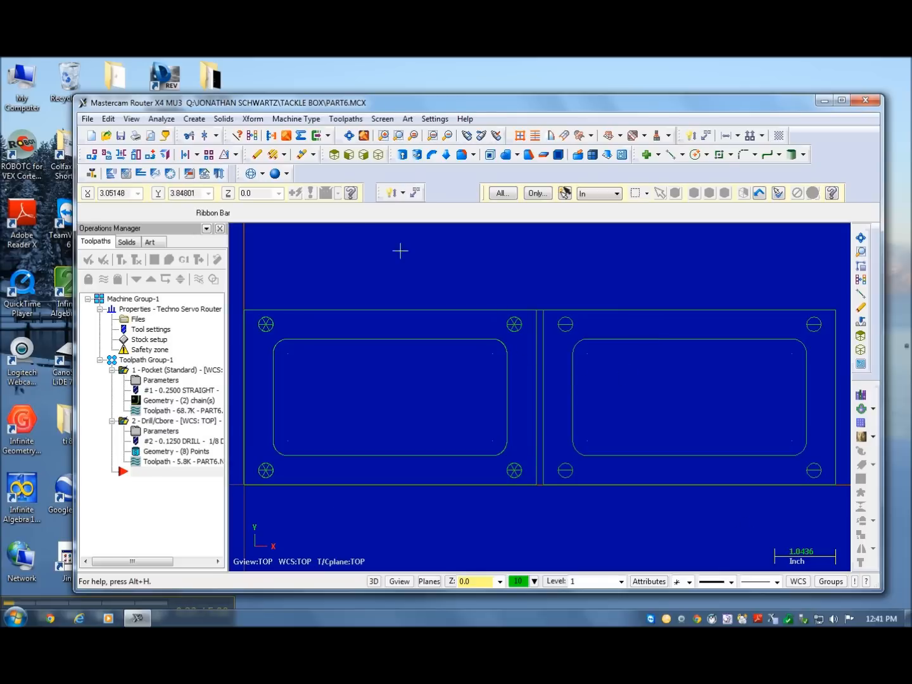
pyautogui.moveTo(537, 311)
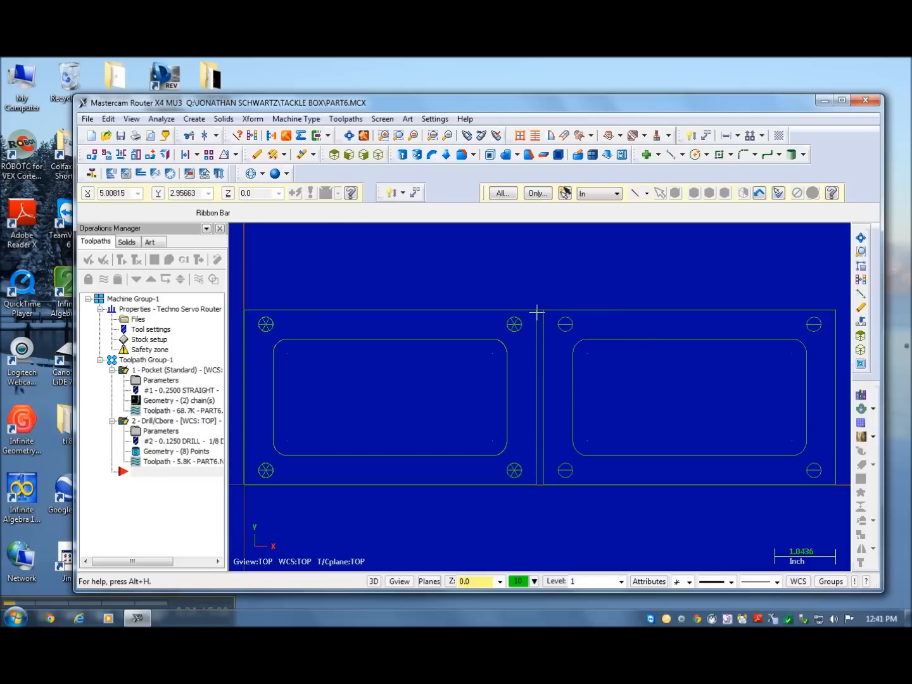
pyautogui.moveTo(523, 504)
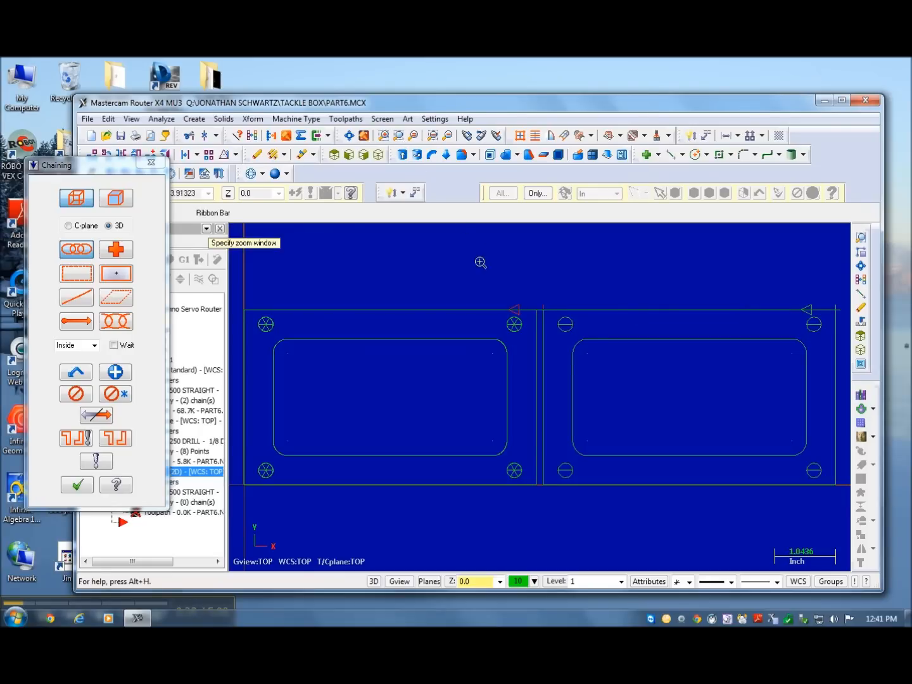
# - Chain the outer Part6 boundary and confirm it for the 2D contour toolpath
pyautogui.click(542, 387)
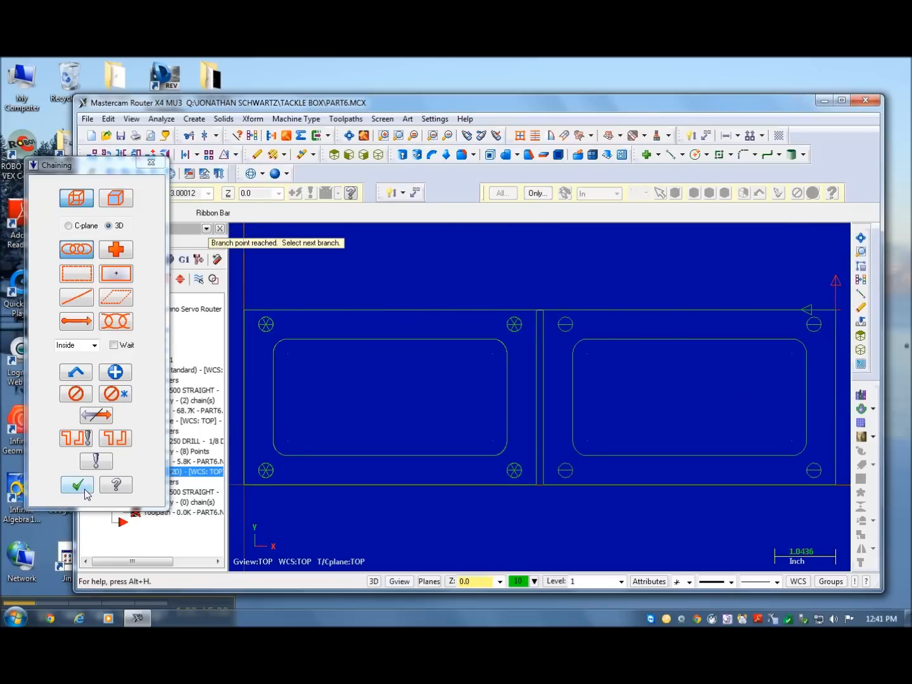
pyautogui.click(77, 484)
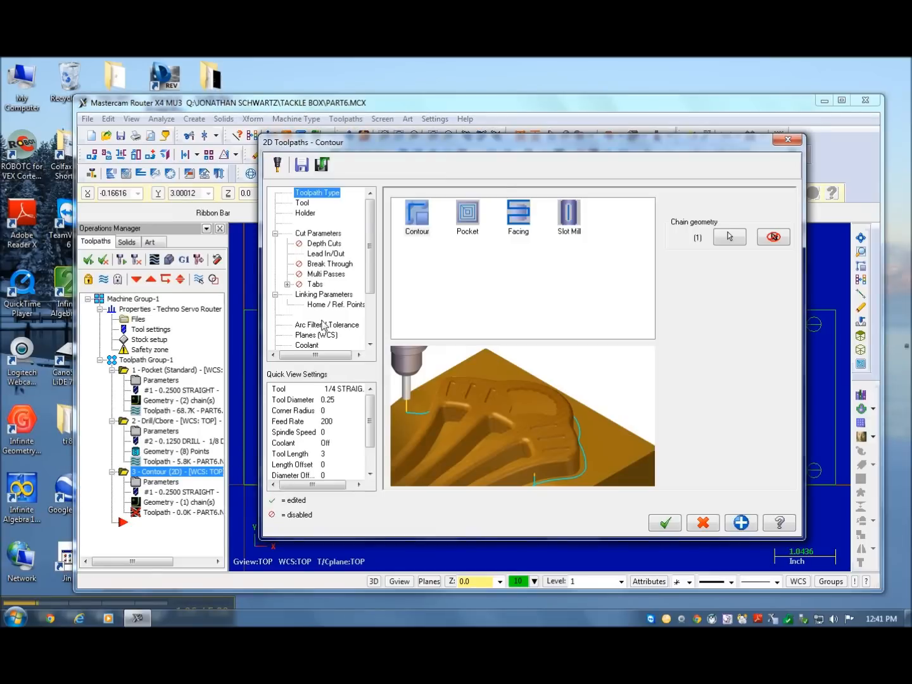
# - Keep the 1/4 straight bit for the contour with feed rate 60 and plunge rate 30
pyautogui.click(301, 203)
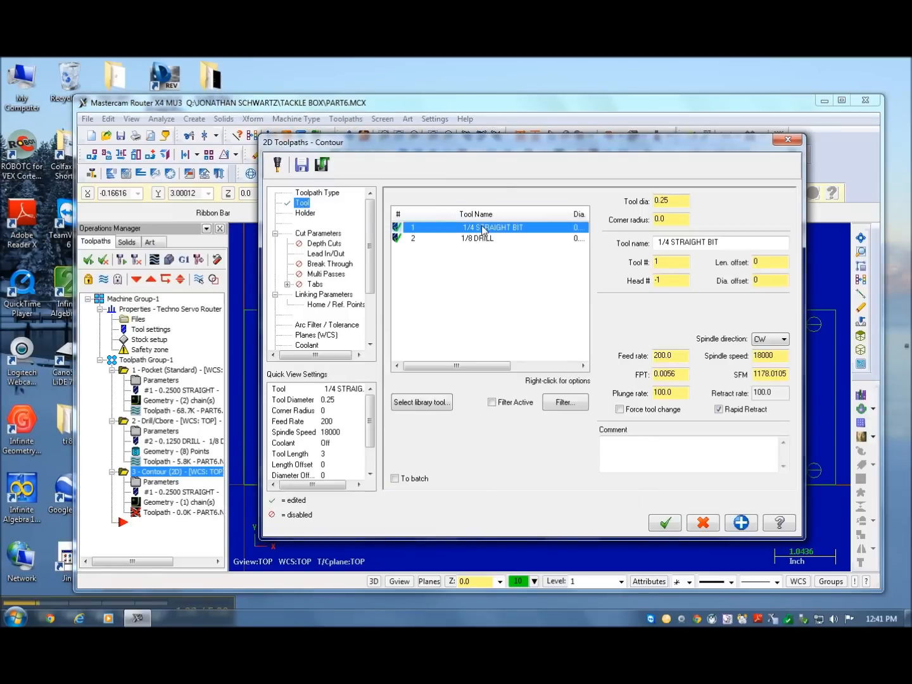
pyautogui.click(667, 356)
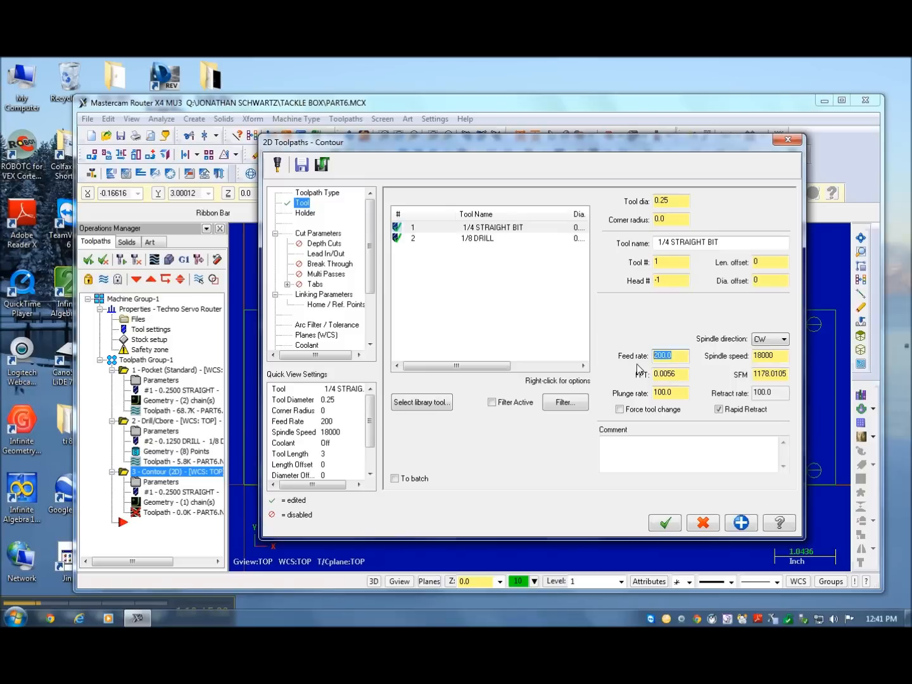
pyautogui.write('60')
pyautogui.click(670, 393)
pyautogui.write('30')
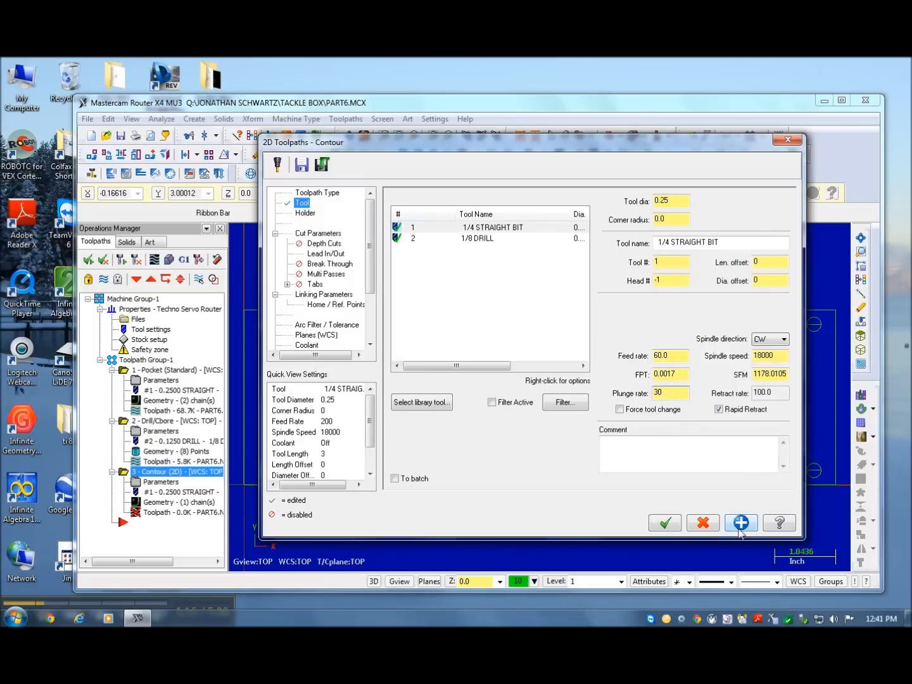
pyautogui.click(306, 213)
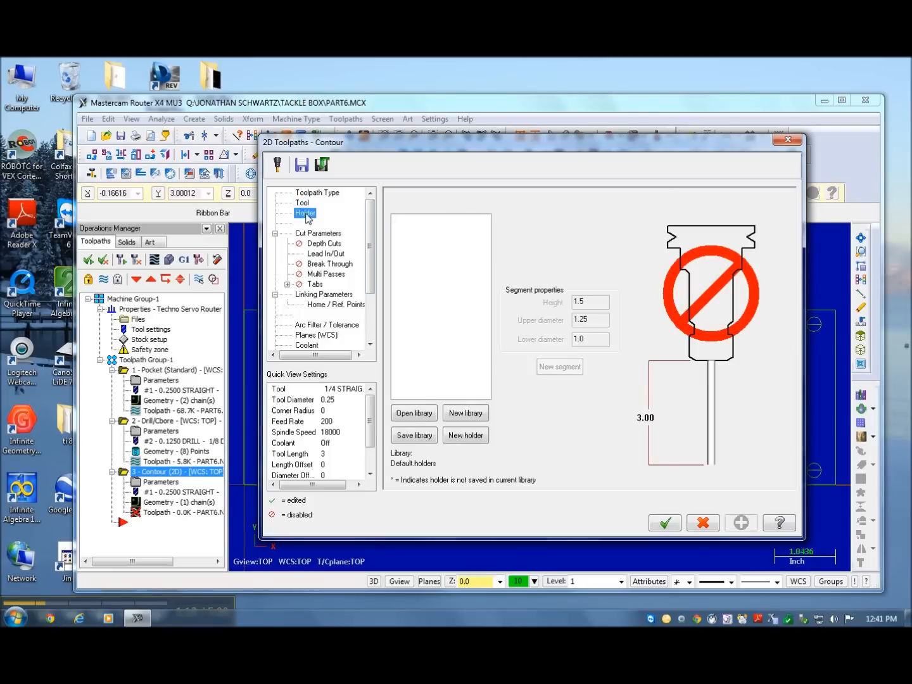
# - Change the contour's compensation direction from Left to Right in Cut Parameters
pyautogui.click(316, 233)
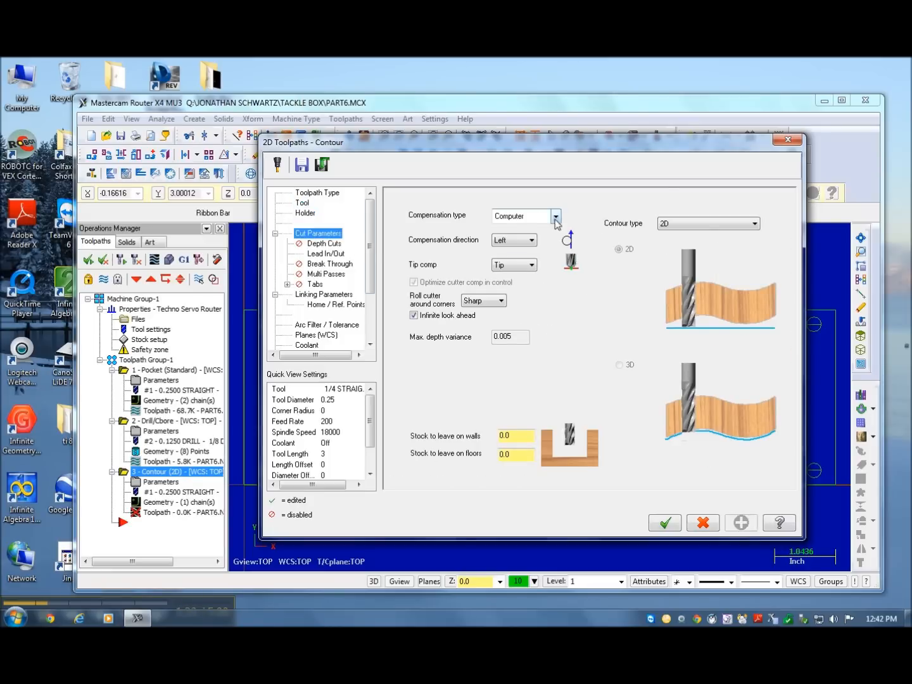
pyautogui.click(530, 241)
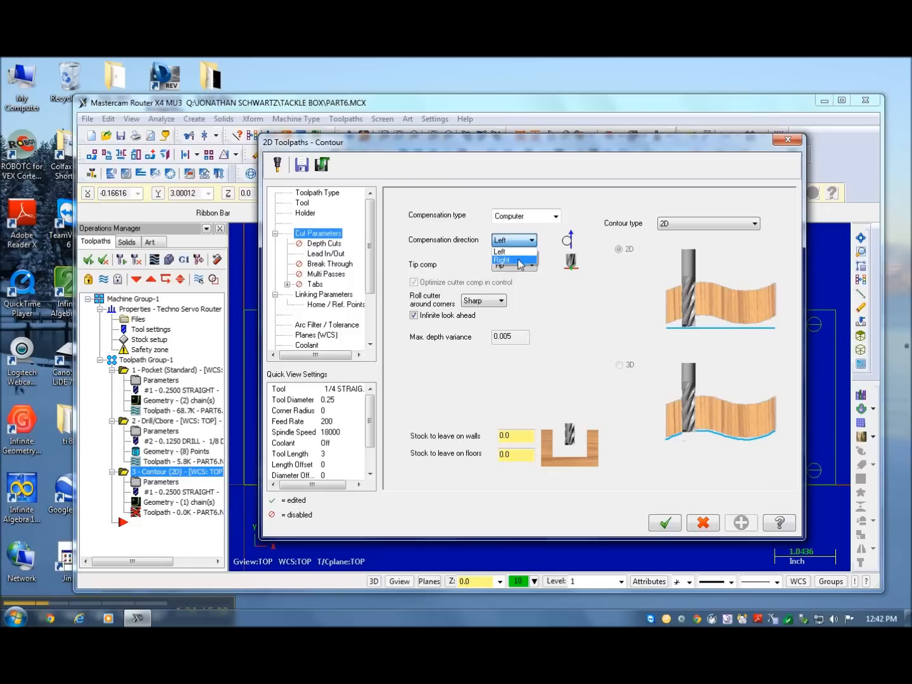
pyautogui.click(508, 259)
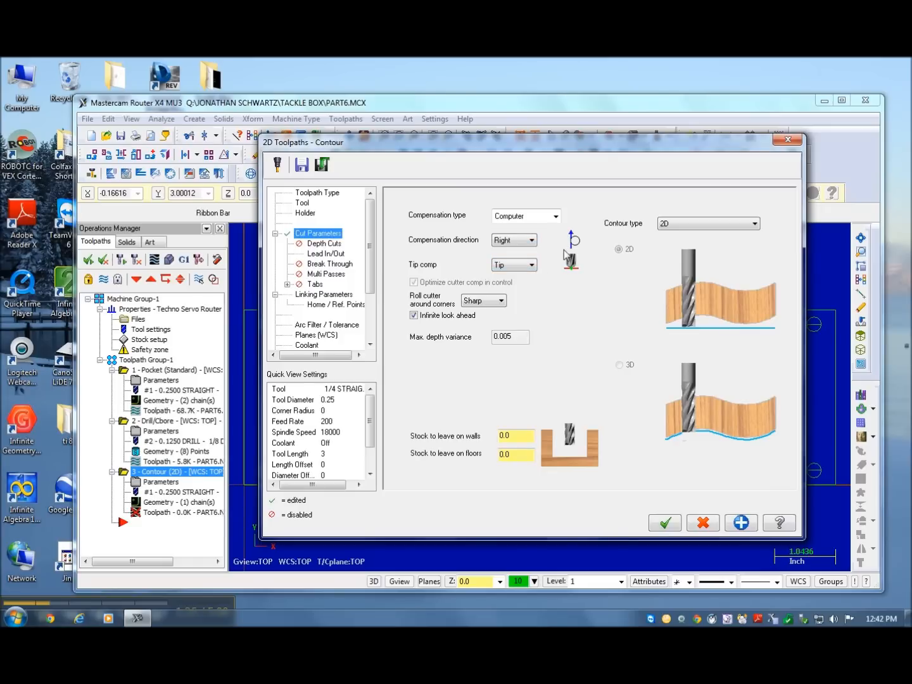
pyautogui.moveTo(578, 244)
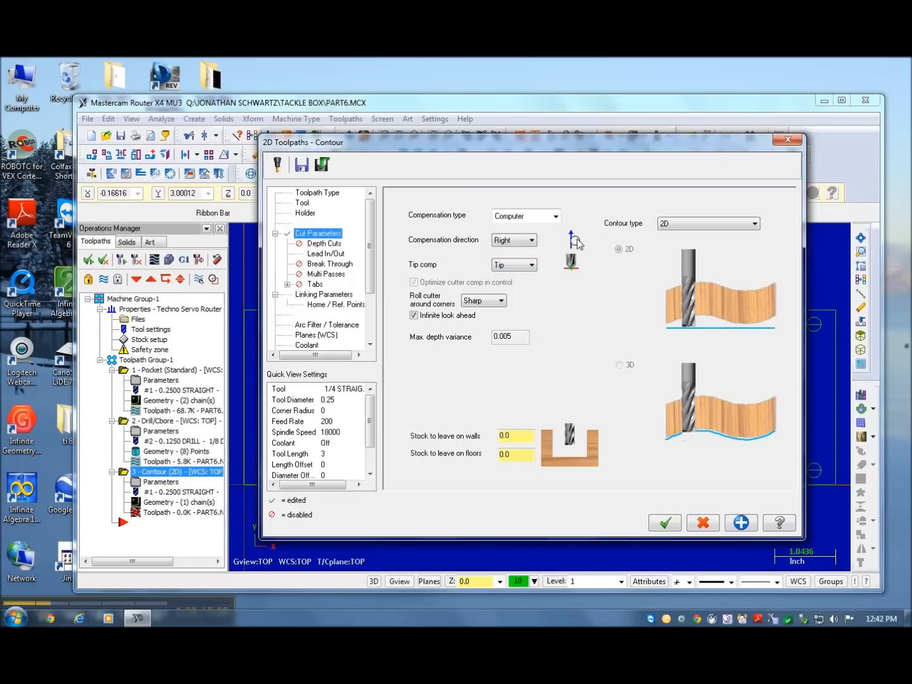
pyautogui.moveTo(587, 240)
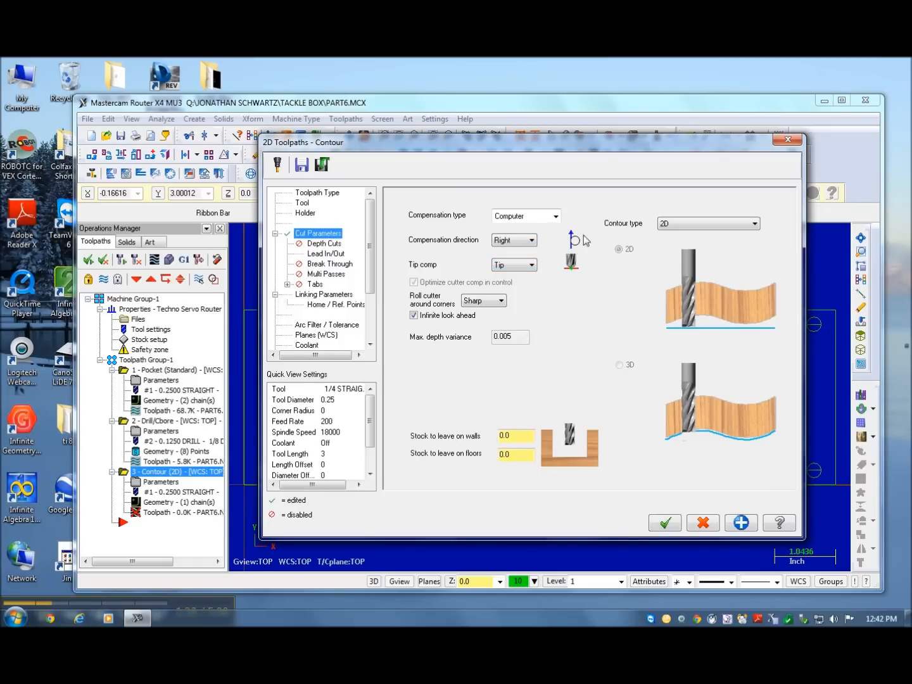
pyautogui.moveTo(568, 253)
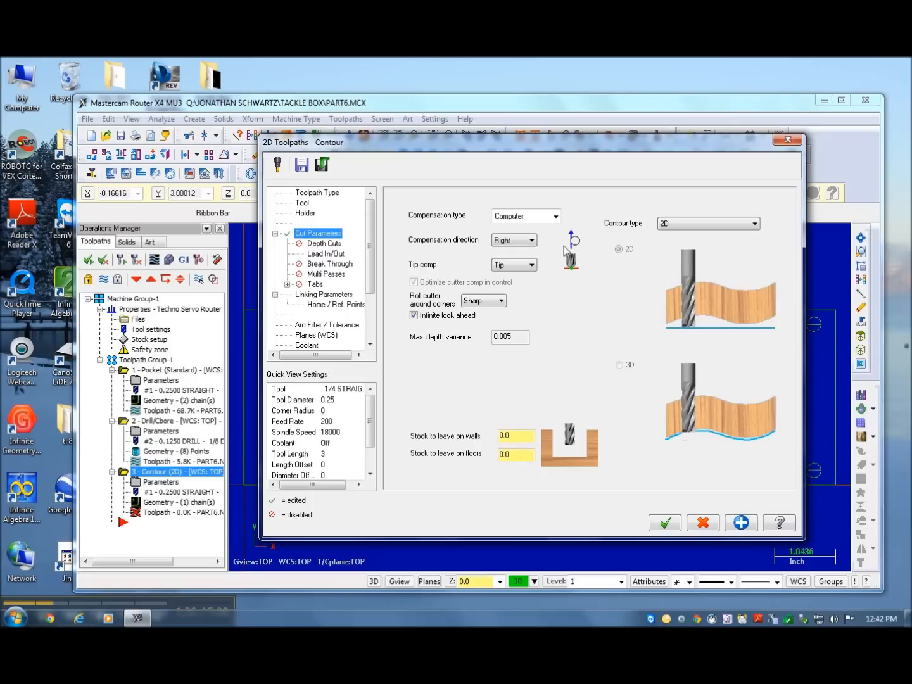
pyautogui.moveTo(567, 229)
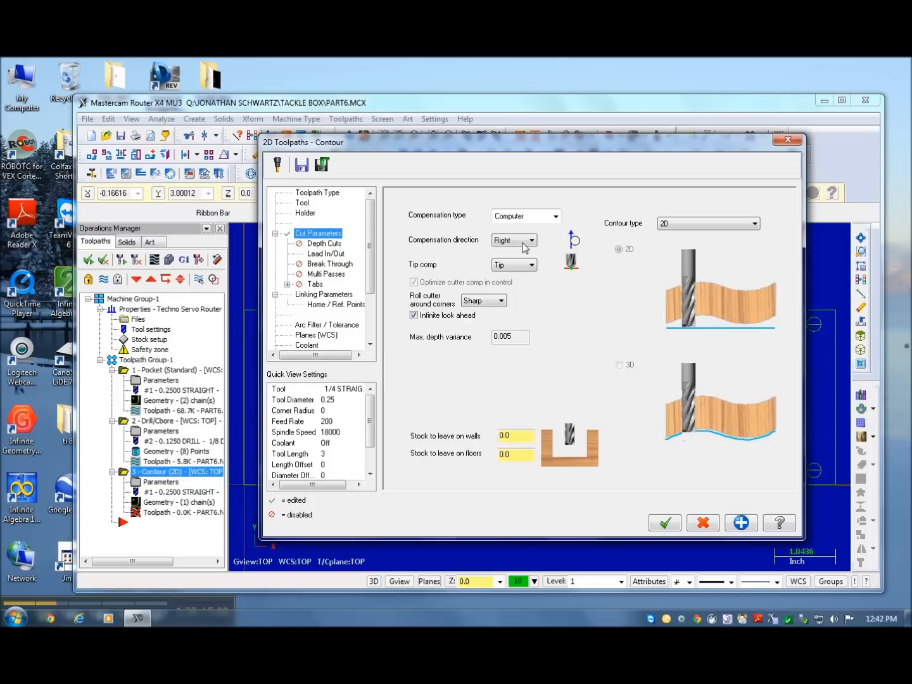
# - Enable depth cuts with a 0.2 max rough step, reviewing lead in/out and multi passes
pyautogui.click(324, 243)
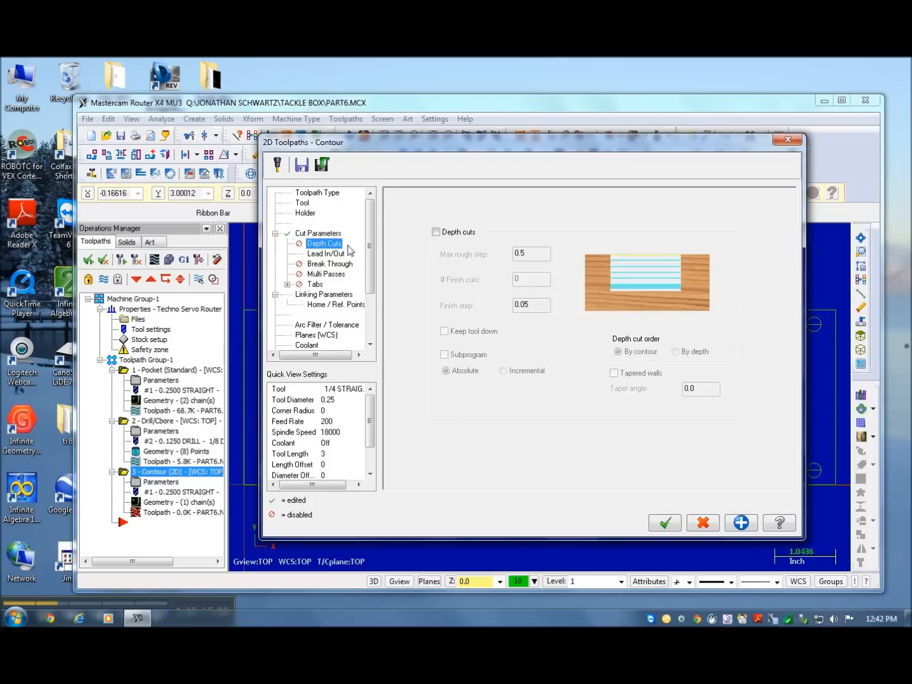
pyautogui.click(435, 232)
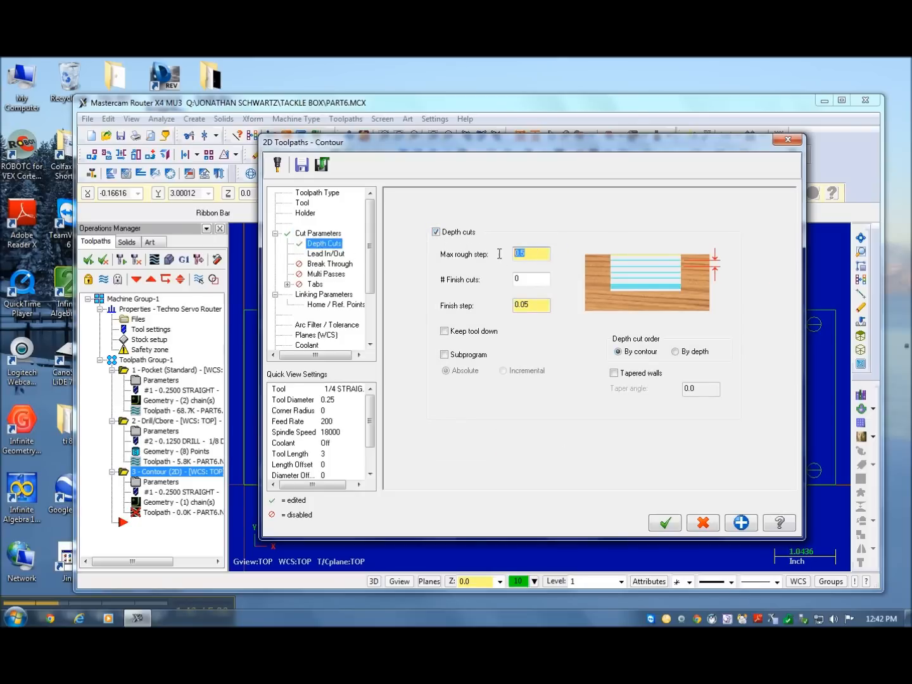
pyautogui.write('.2')
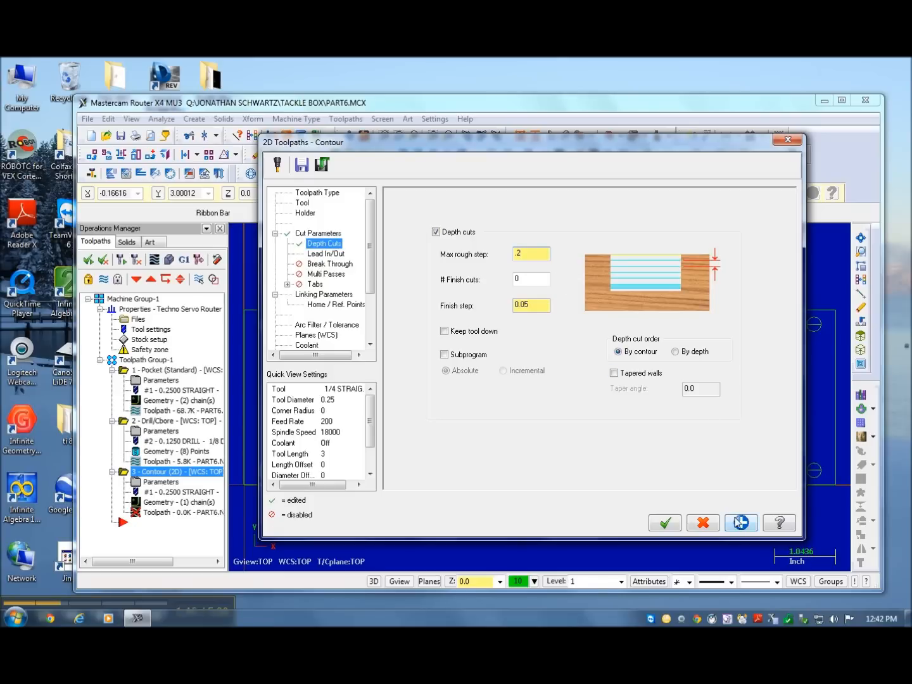
pyautogui.click(326, 253)
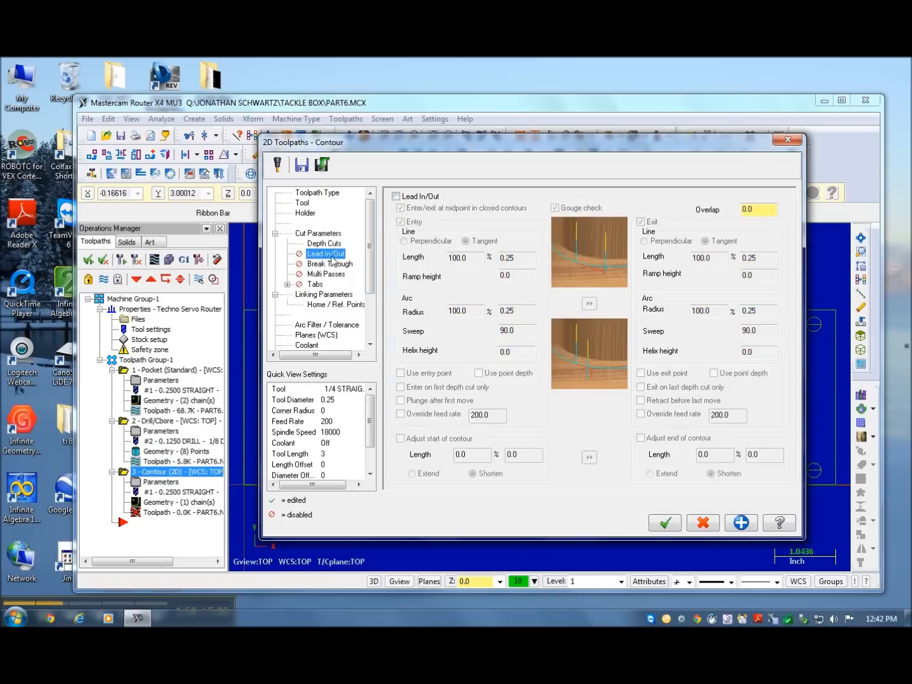
pyautogui.click(326, 273)
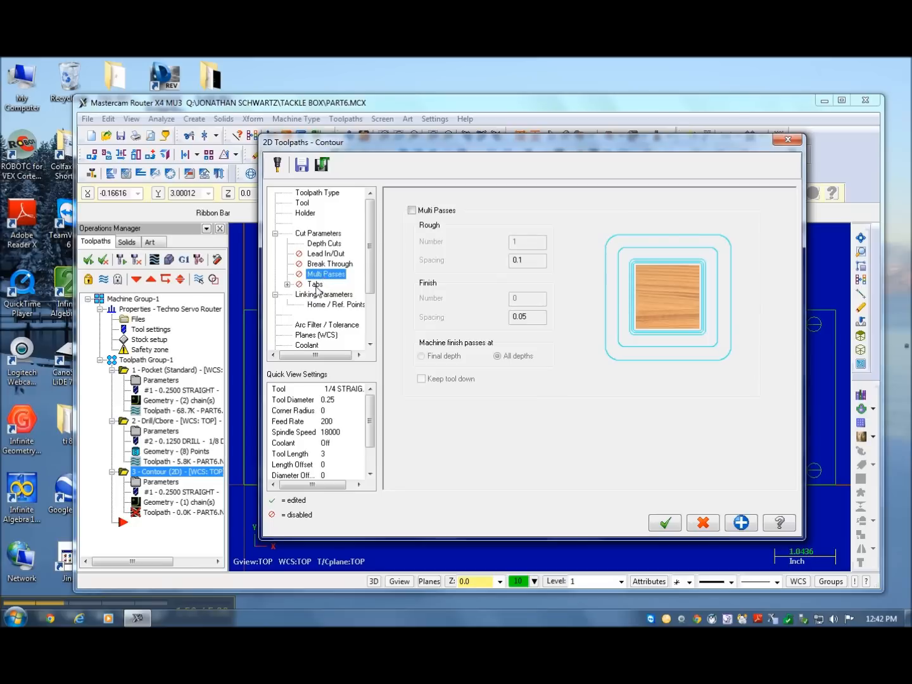
pyautogui.click(324, 294)
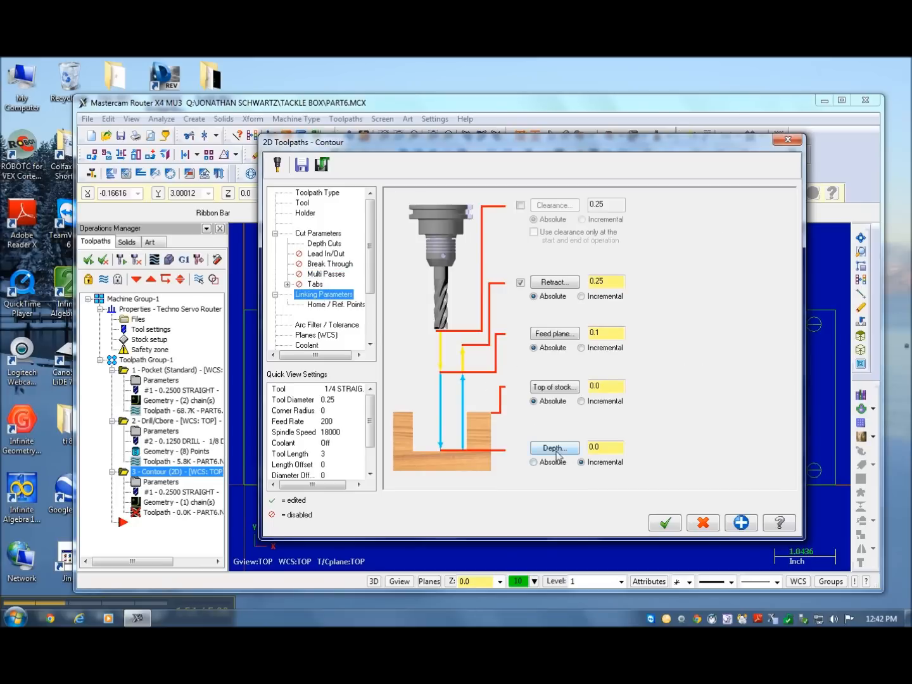
# - Enter a contour depth of -0.72 in Linking Parameters and accept the contour toolpath
pyautogui.write('-0.75')
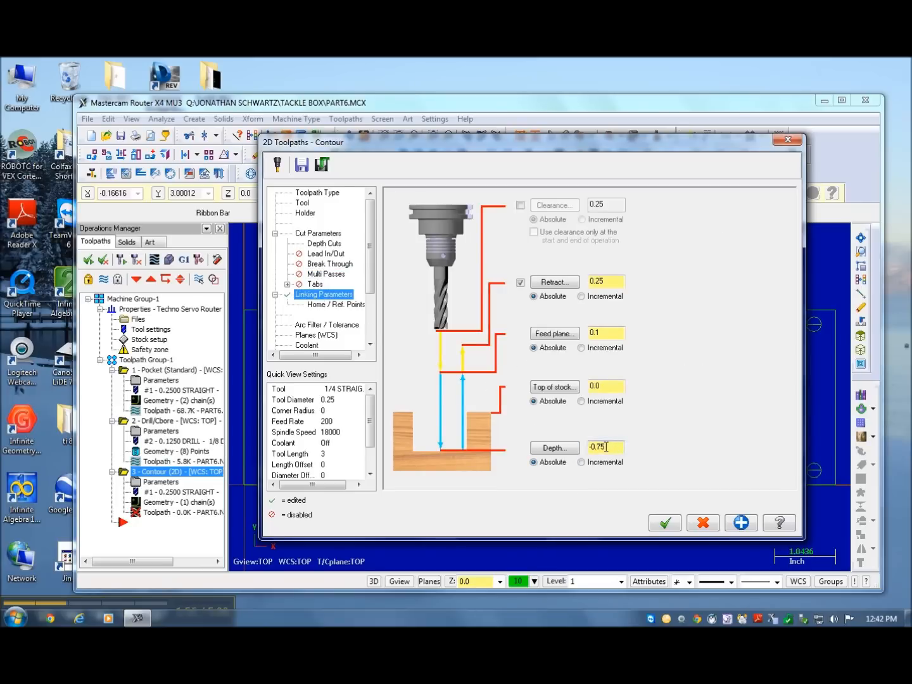
pyautogui.write('-0.7')
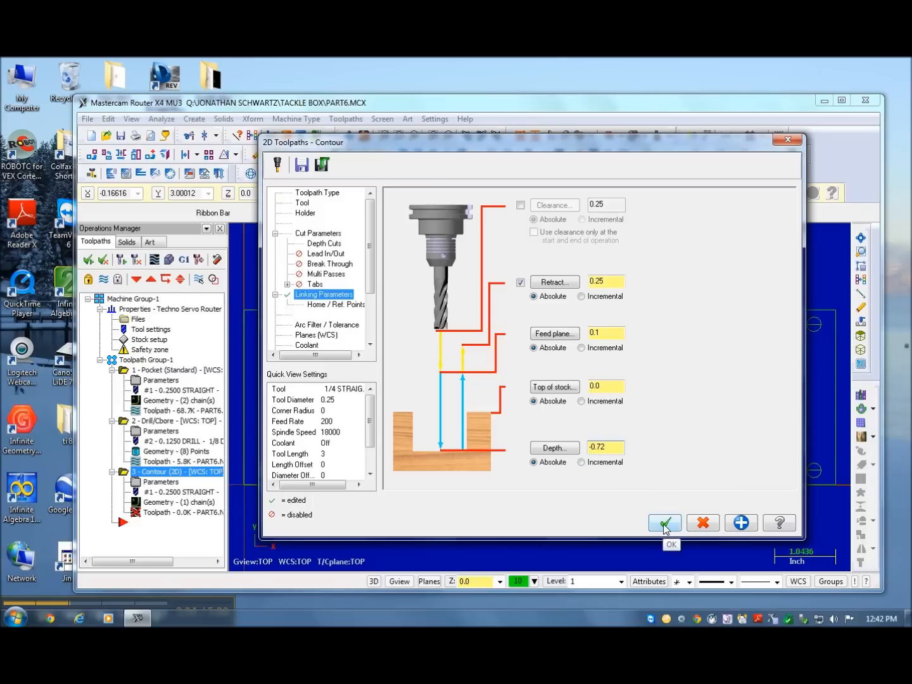
pyautogui.click(663, 521)
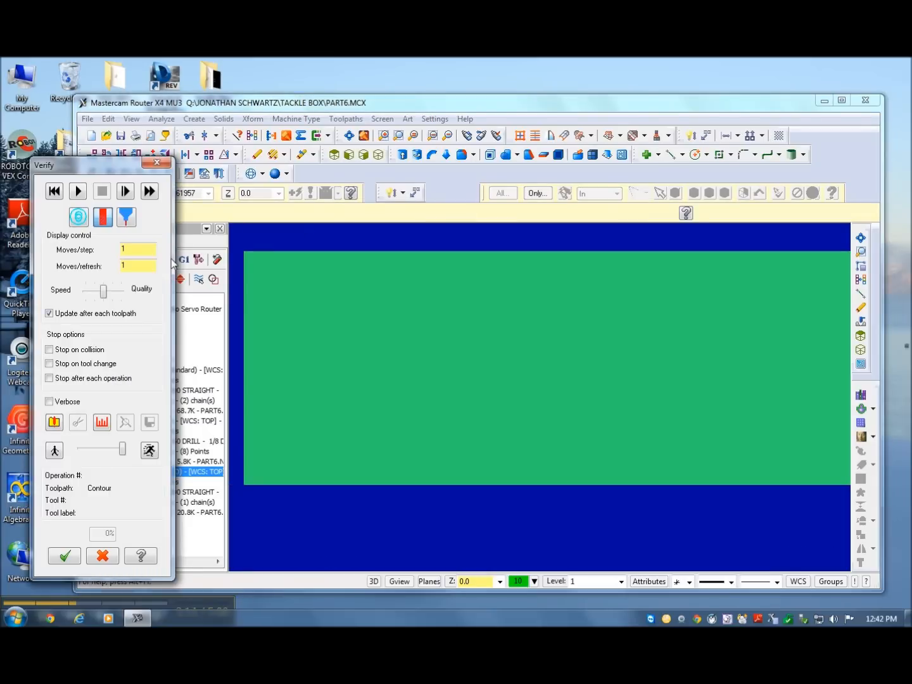
# - Run the machining simulation from isometric and top views, then post the selected operations
pyautogui.click(399, 155)
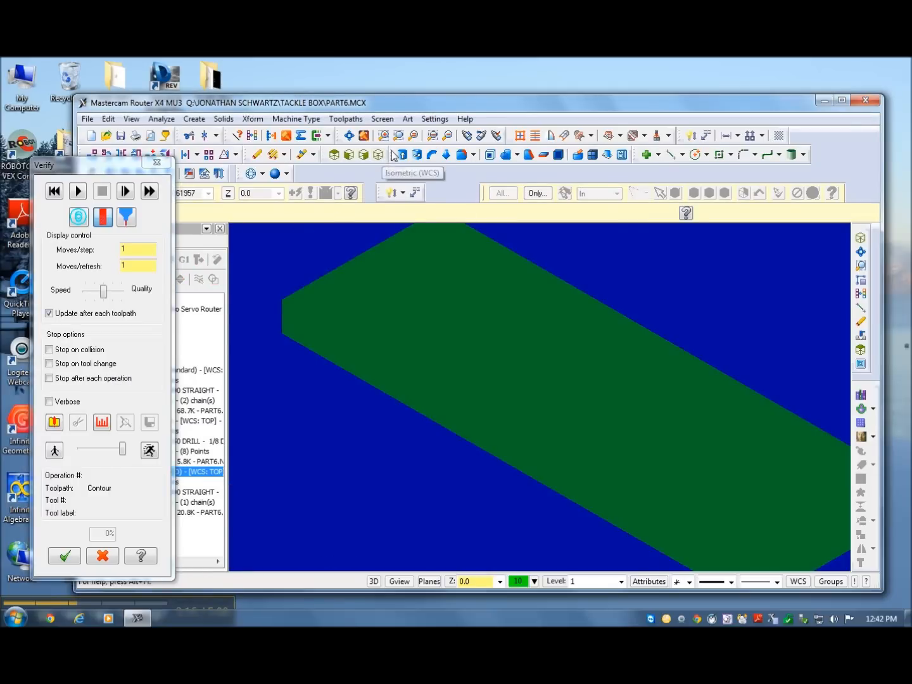
pyautogui.click(77, 191)
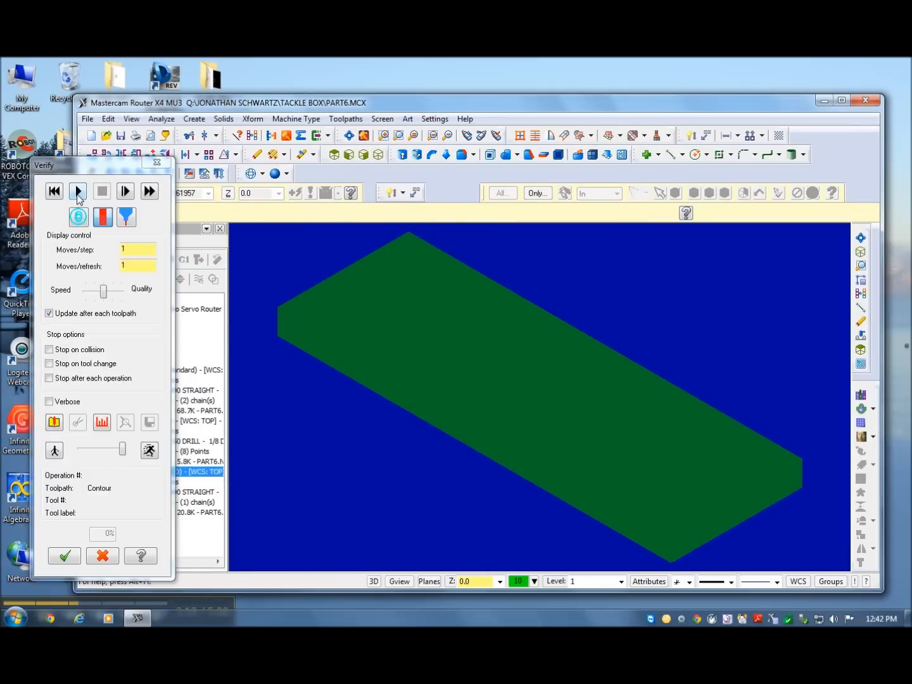
pyautogui.click(77, 191)
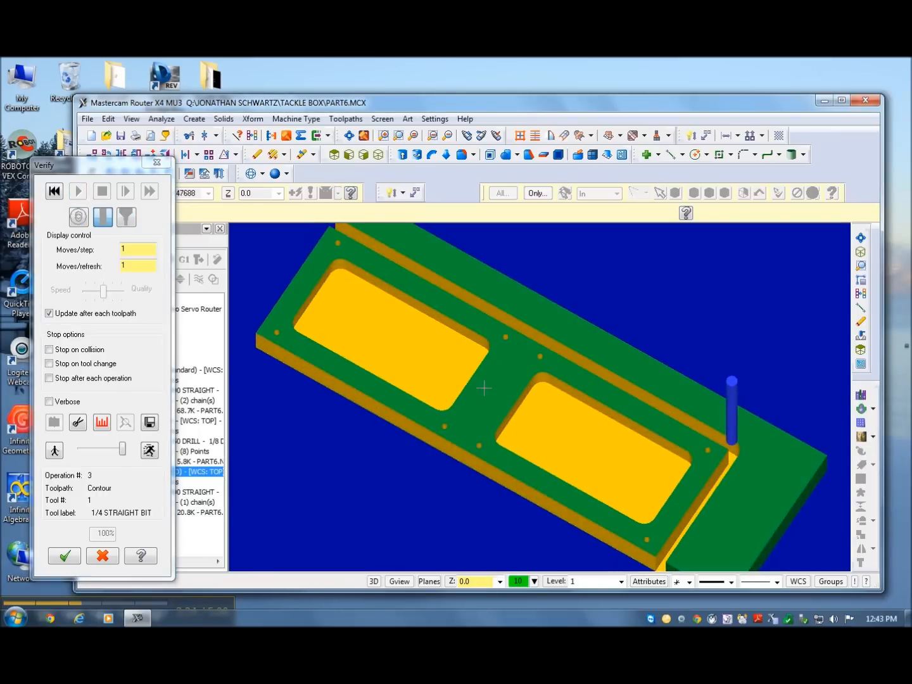
pyautogui.click(77, 191)
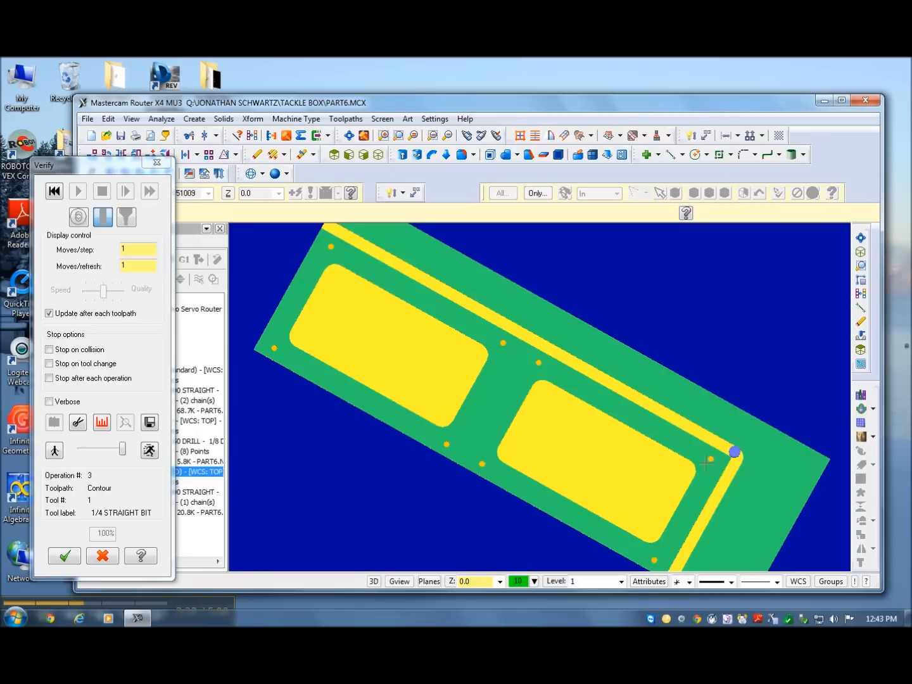
pyautogui.moveTo(526, 334)
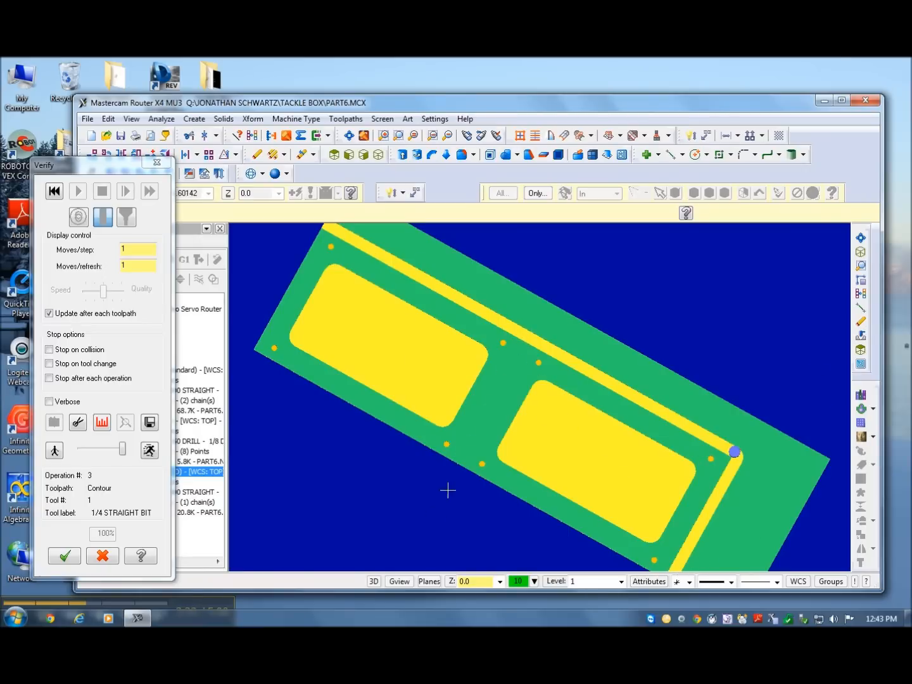
pyautogui.click(63, 554)
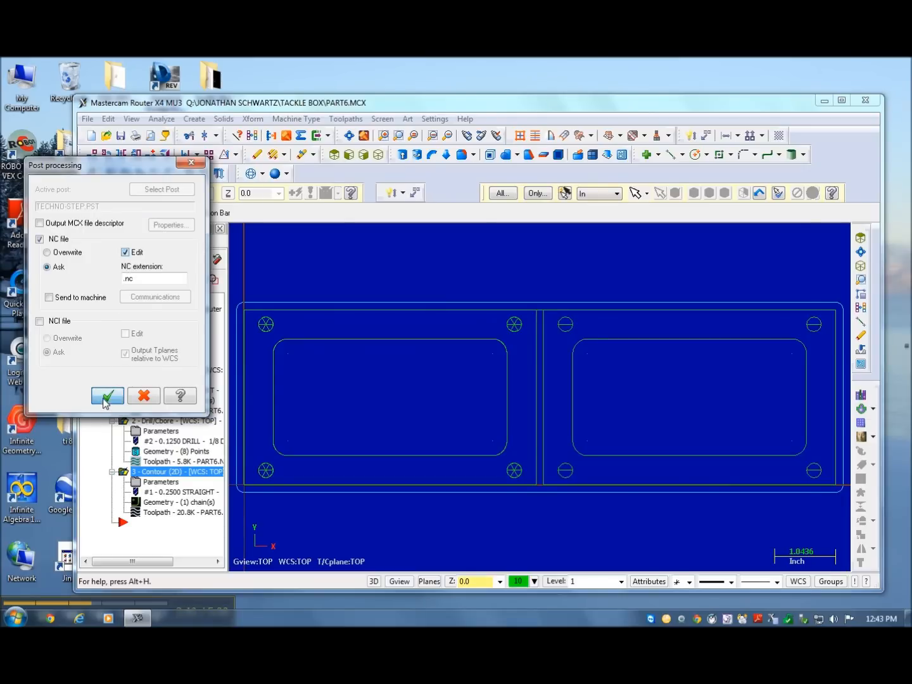
pyautogui.click(107, 395)
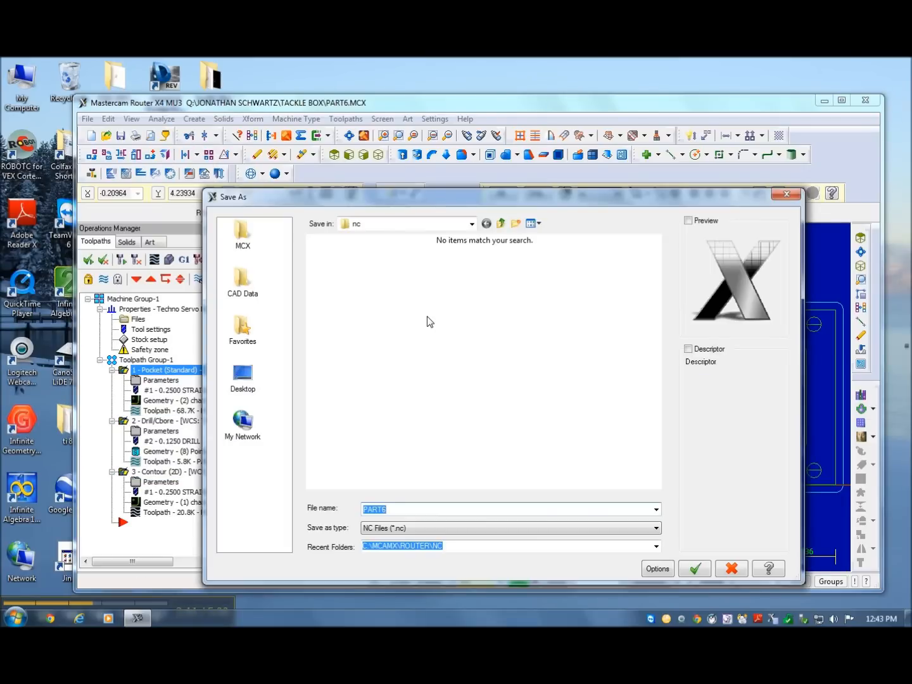
pyautogui.moveTo(334, 337)
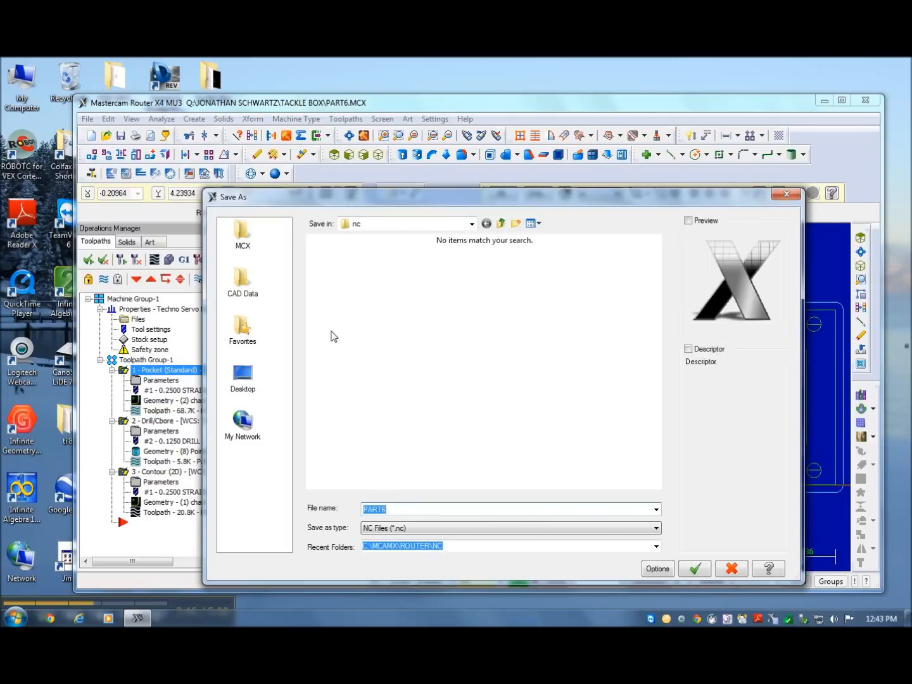
pyautogui.moveTo(554, 368)
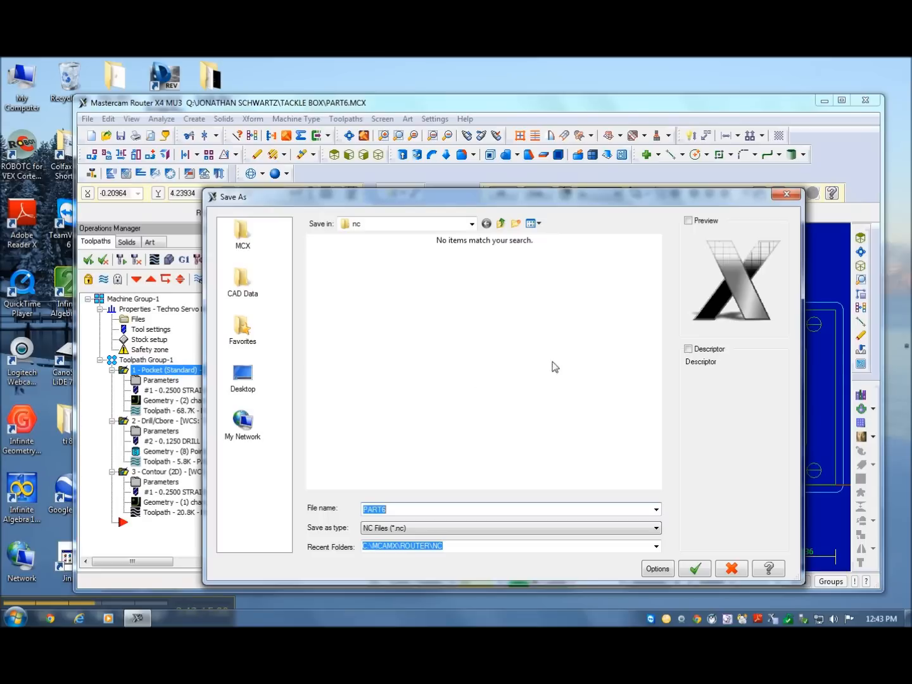
# - Save the NC file to the Desktop as 'Schwartz Tackle Box'
pyautogui.click(471, 223)
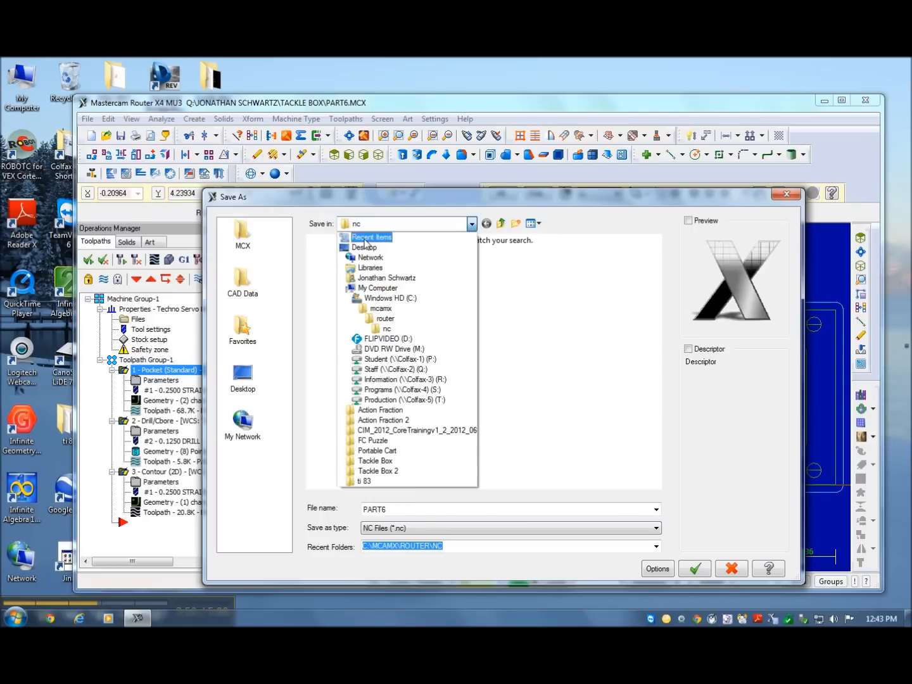
pyautogui.click(365, 247)
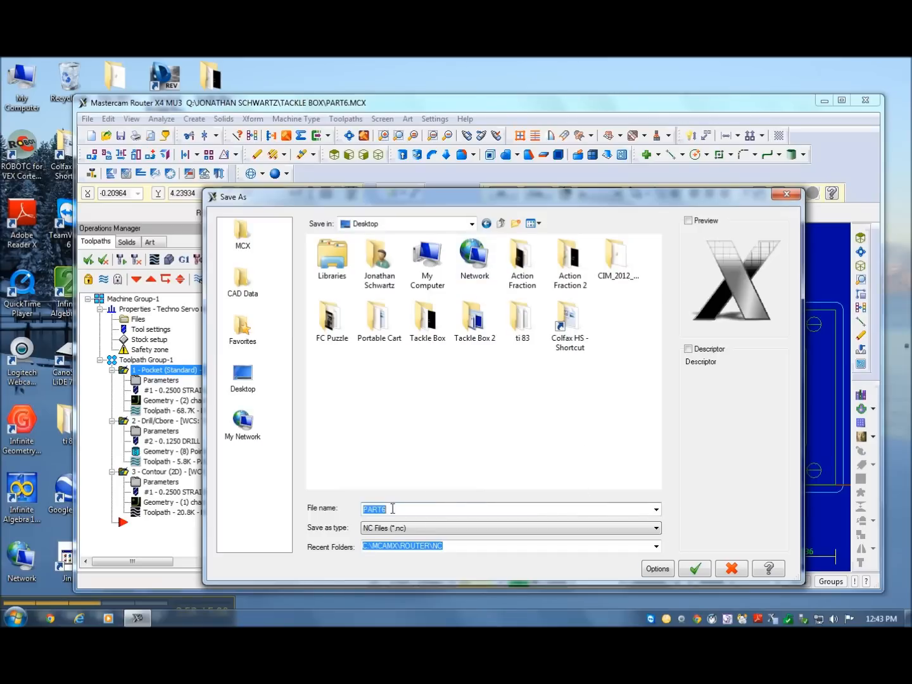
pyautogui.write('Sc')
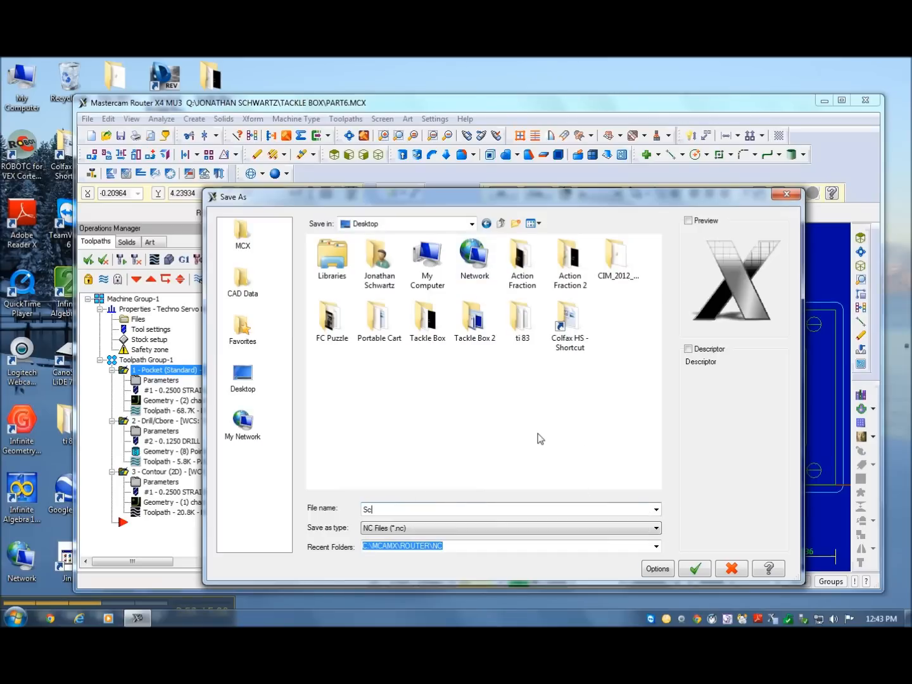
pyautogui.write('Schwartz Tackle Box')
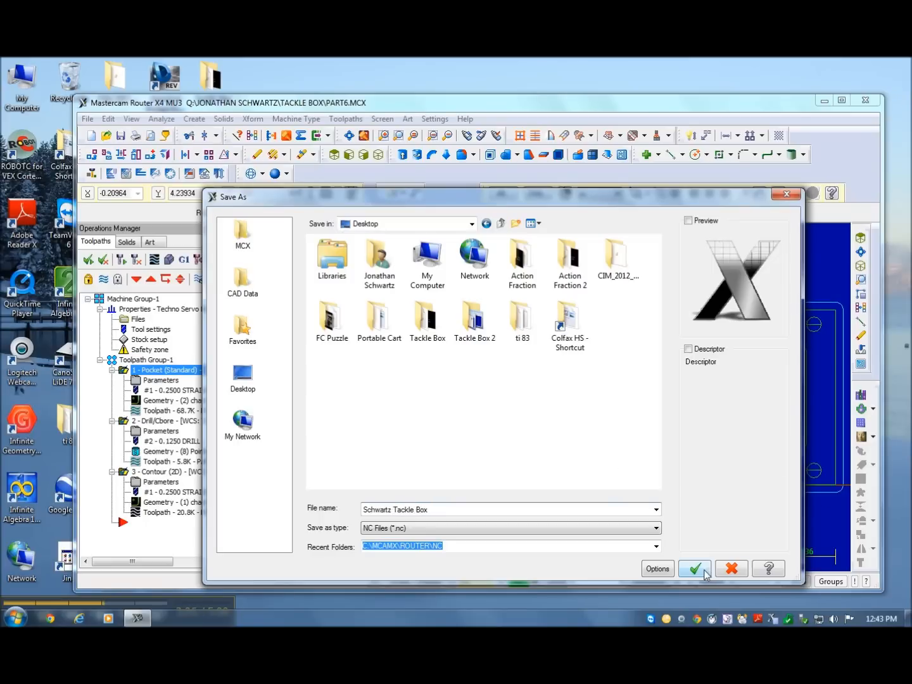
pyautogui.click(694, 569)
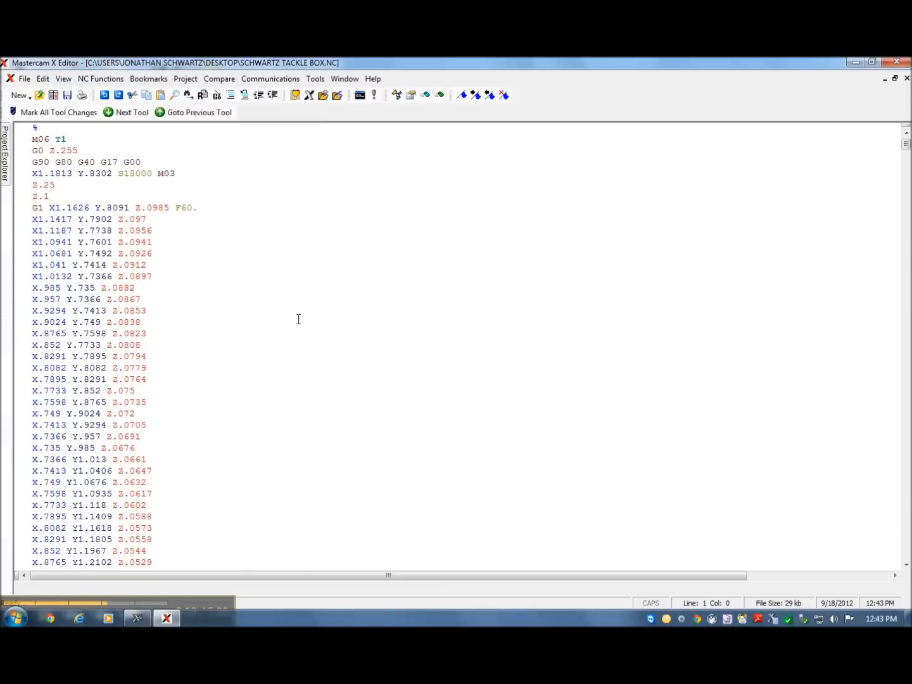
pyautogui.moveTo(336, 469)
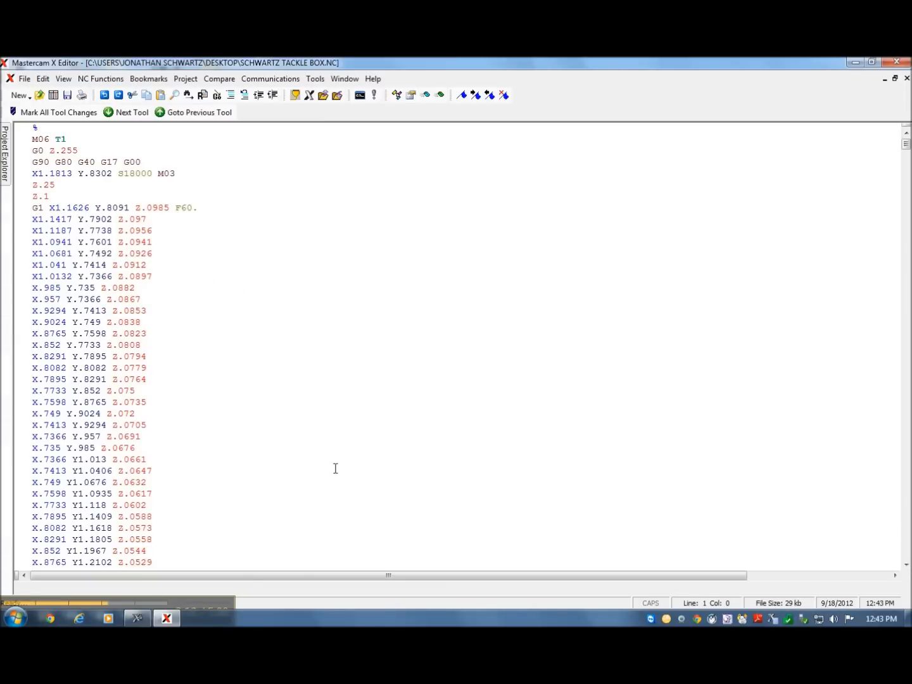
pyautogui.moveTo(185, 606)
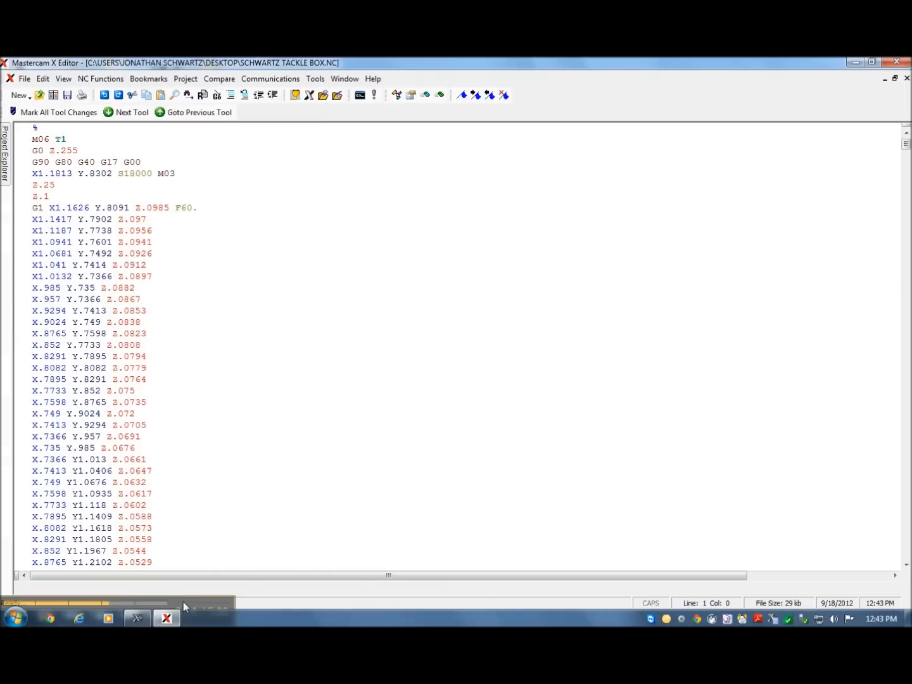